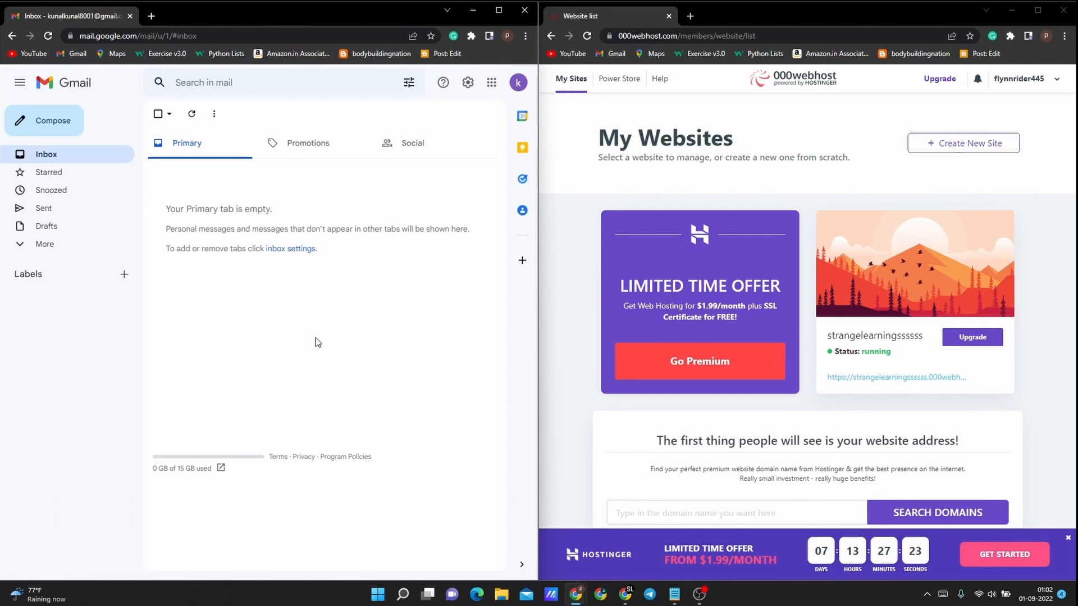
{"action": "mouse_move", "coordinate": [342, 348]}
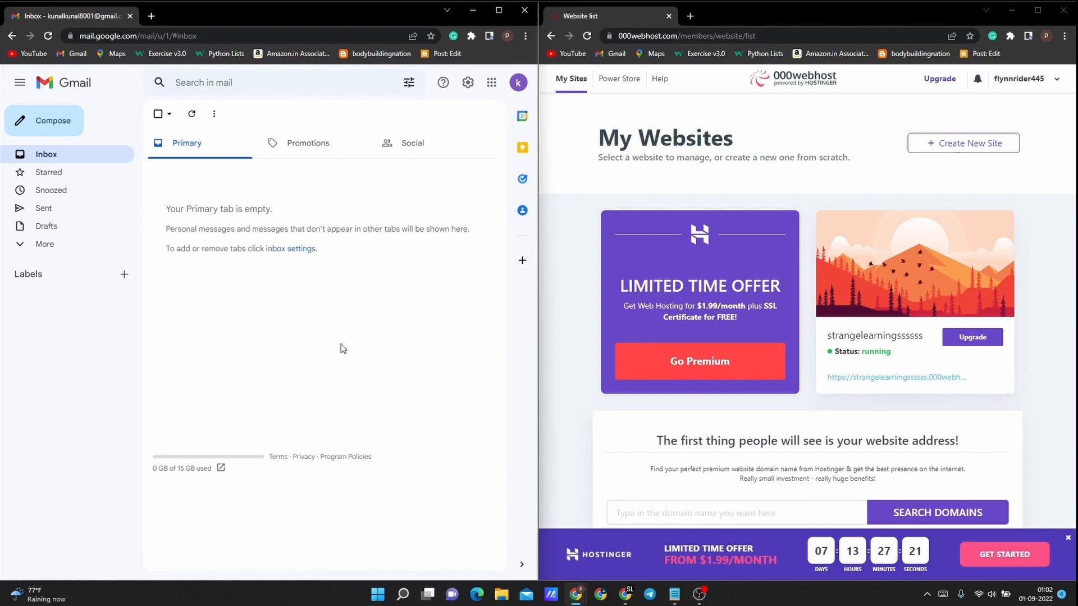
Step: Show the Email_Exploit PHP mail script, with its spoofed From header, in Notepad
{"action": "left_click", "coordinate": [674, 594]}
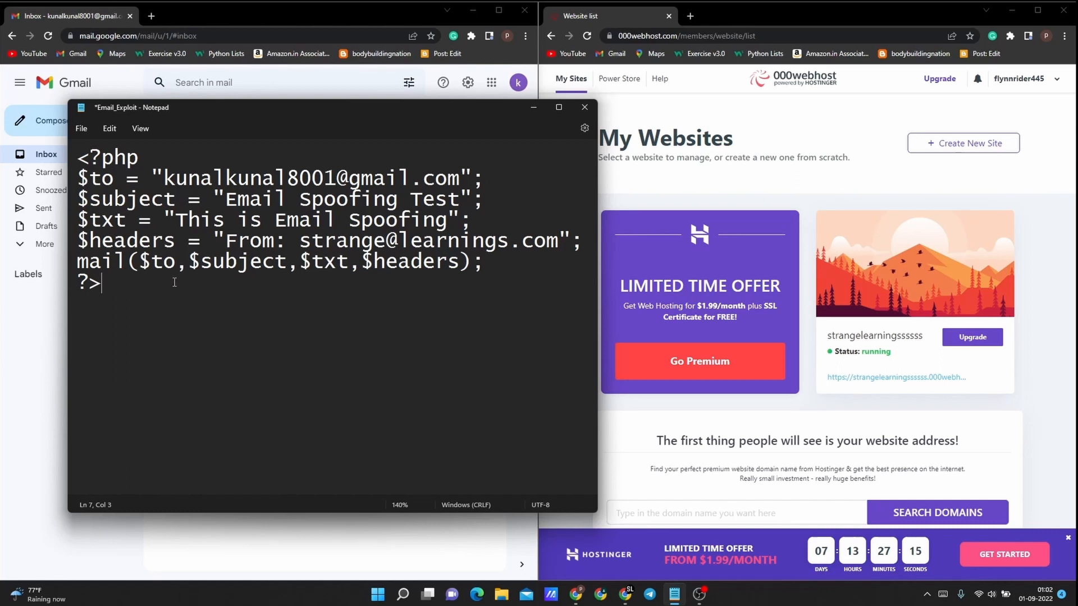
{"action": "double_click", "coordinate": [106, 159]}
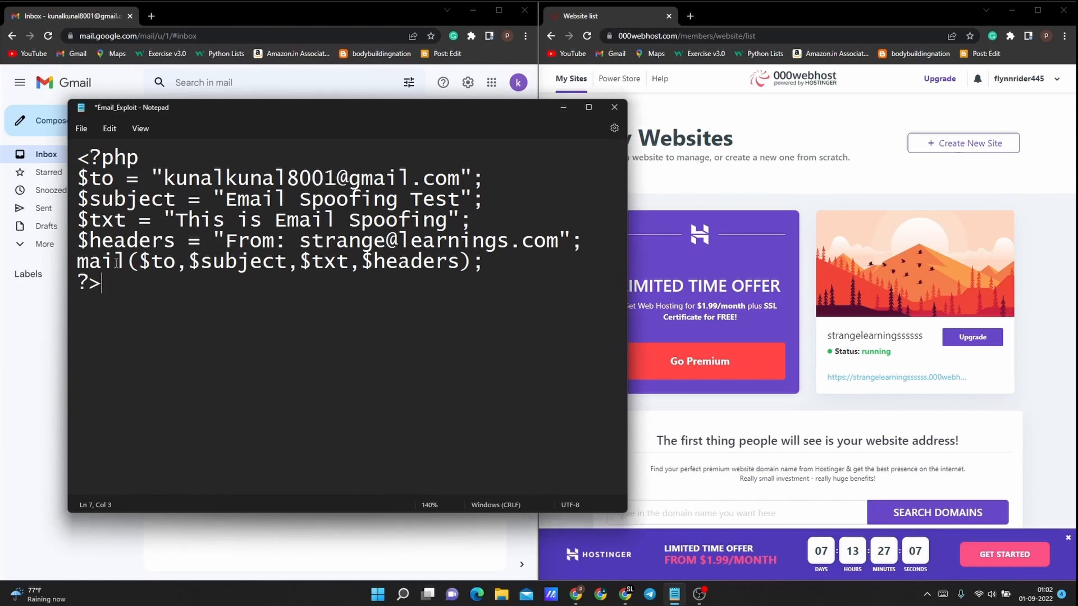
{"action": "left_click", "coordinate": [163, 262]}
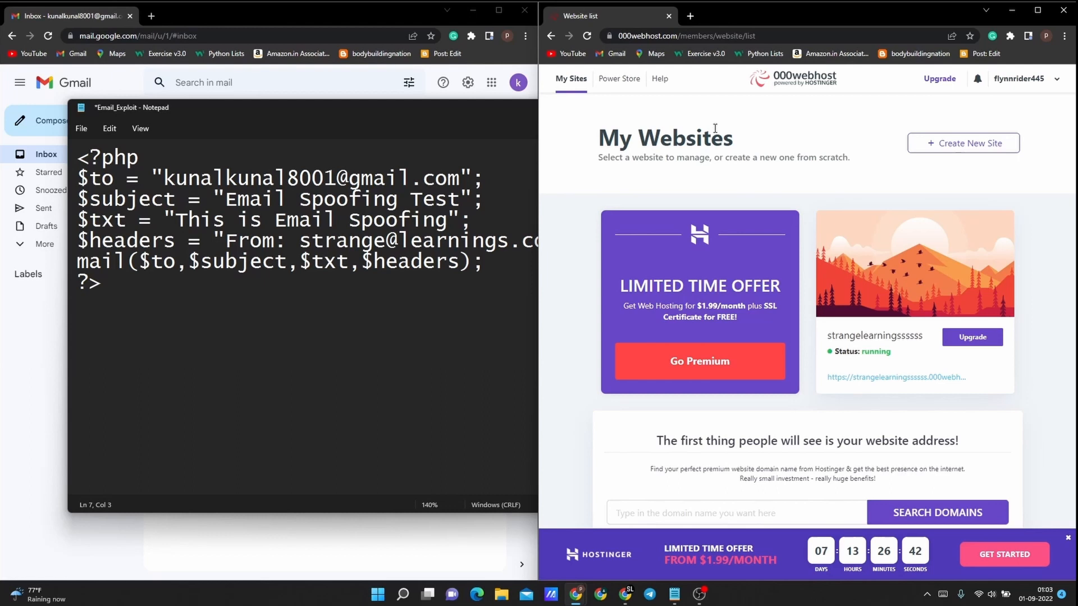
{"action": "mouse_move", "coordinate": [818, 161]}
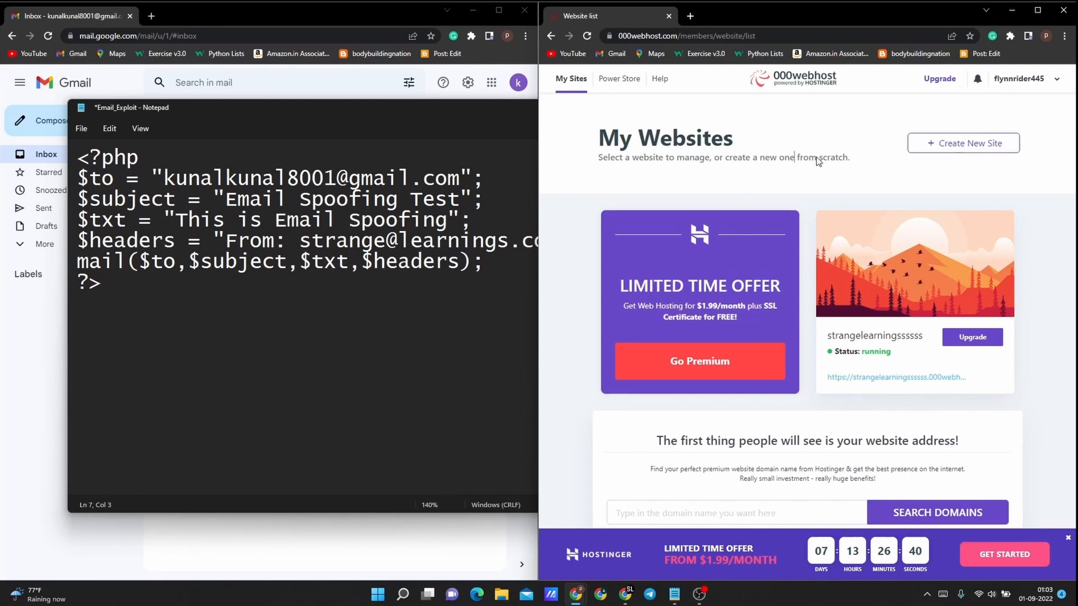
{"action": "mouse_move", "coordinate": [825, 88]}
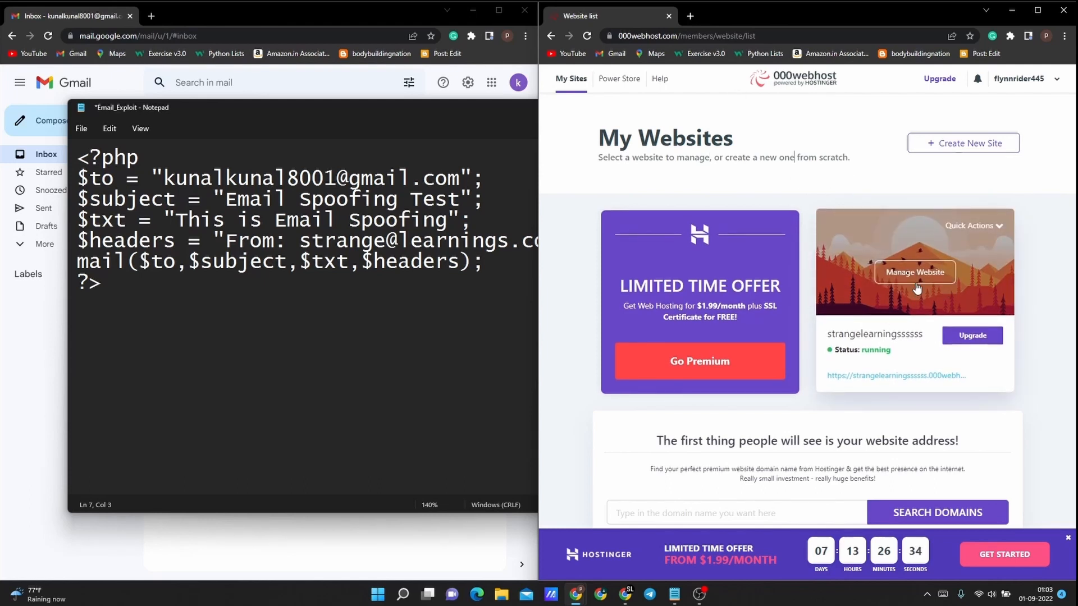
{"action": "mouse_move", "coordinate": [964, 355]}
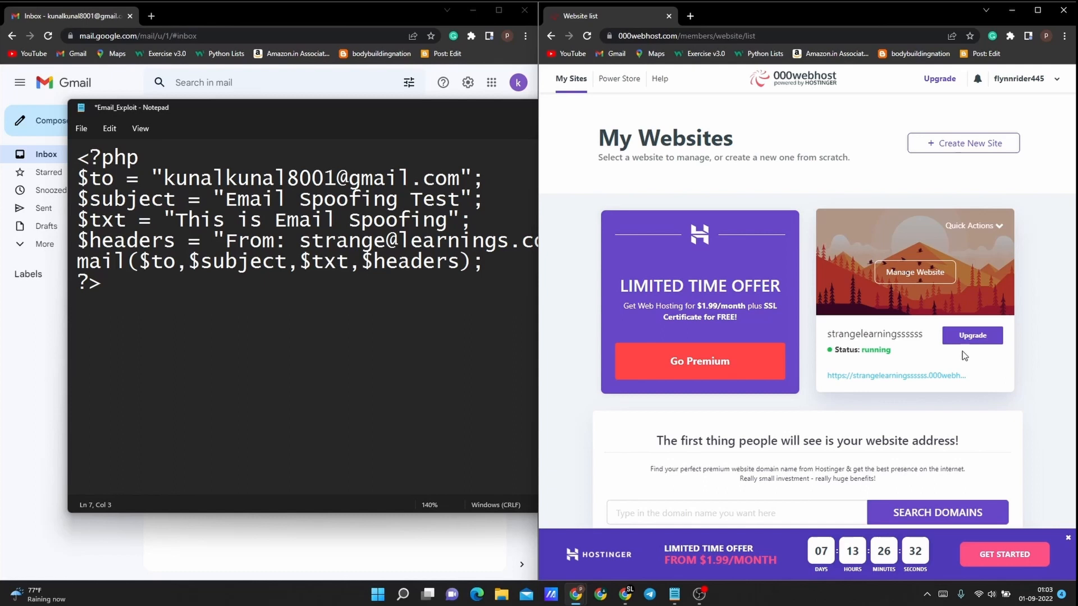
{"action": "mouse_move", "coordinate": [877, 330]}
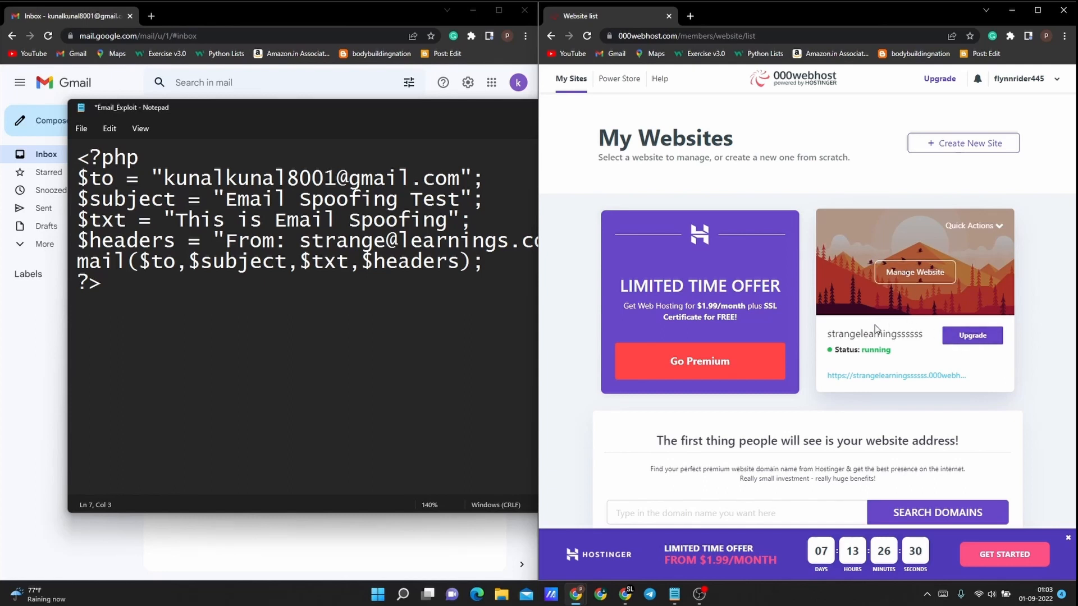
{"action": "mouse_move", "coordinate": [915, 272]}
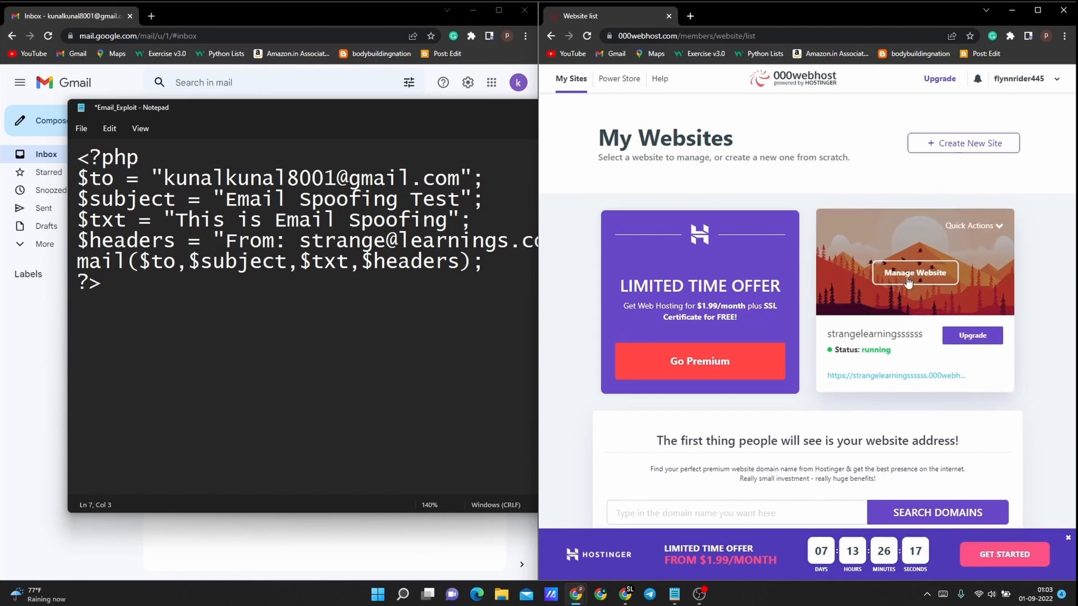
{"action": "mouse_move", "coordinate": [693, 110]}
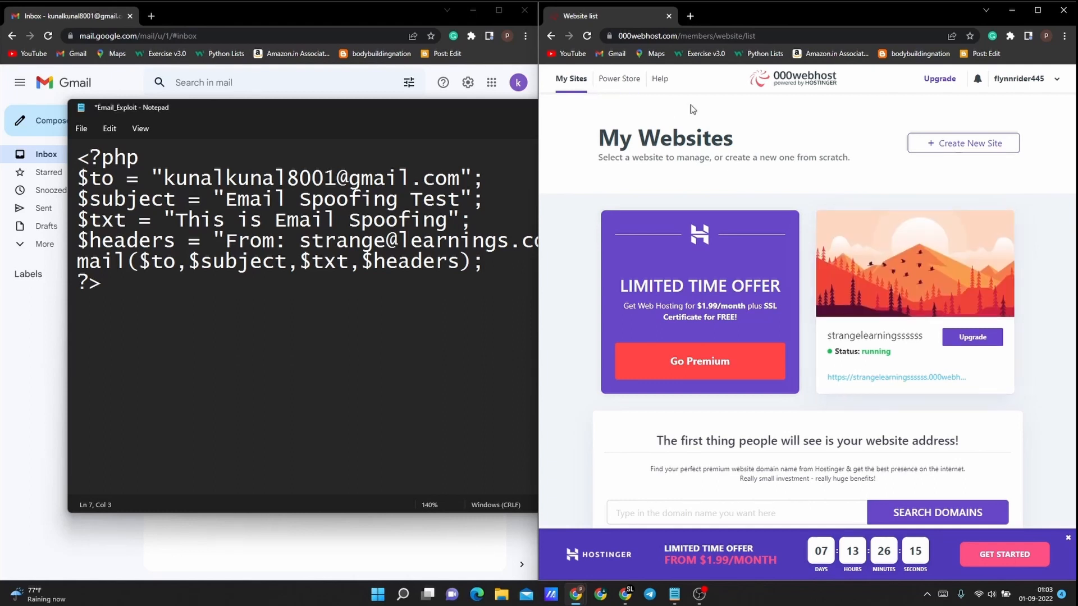
{"action": "mouse_move", "coordinate": [973, 304]}
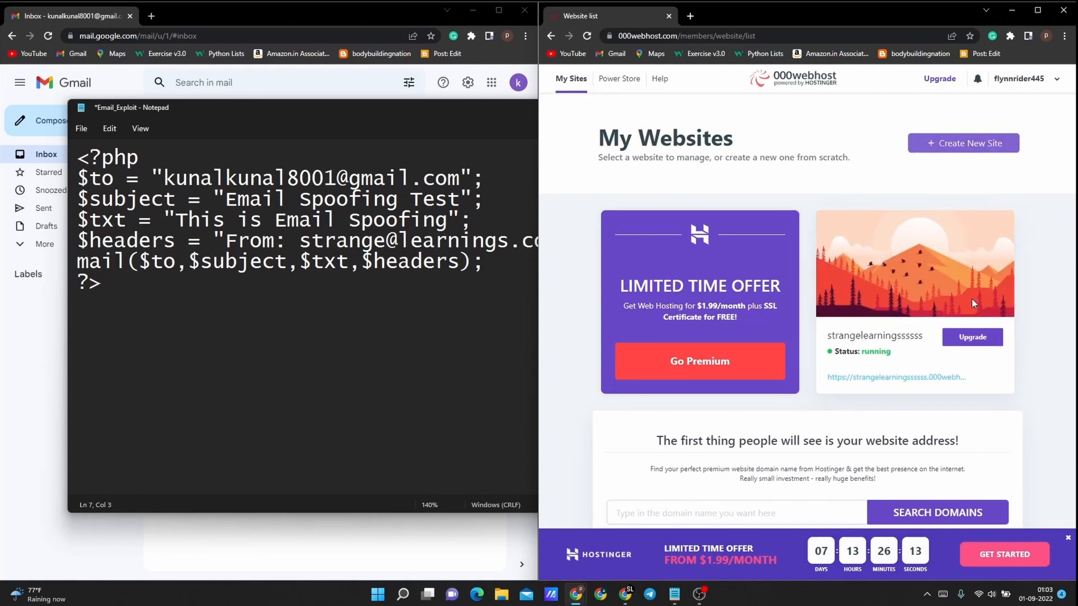
Step: Open the running website's management dashboard from the 000webhost site list
{"action": "left_click", "coordinate": [588, 36]}
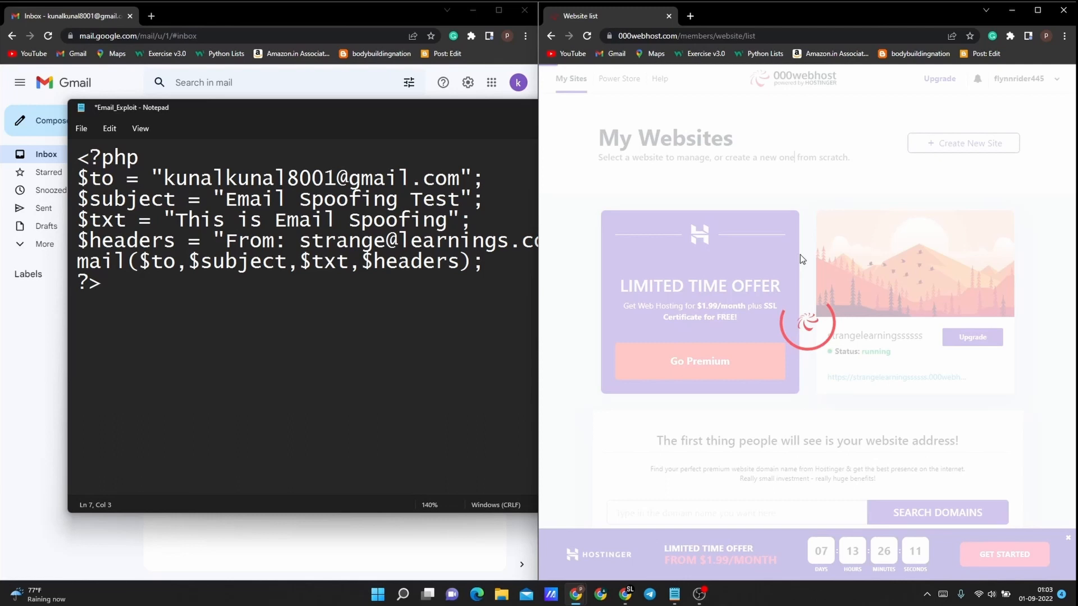
{"action": "mouse_move", "coordinate": [817, 251]}
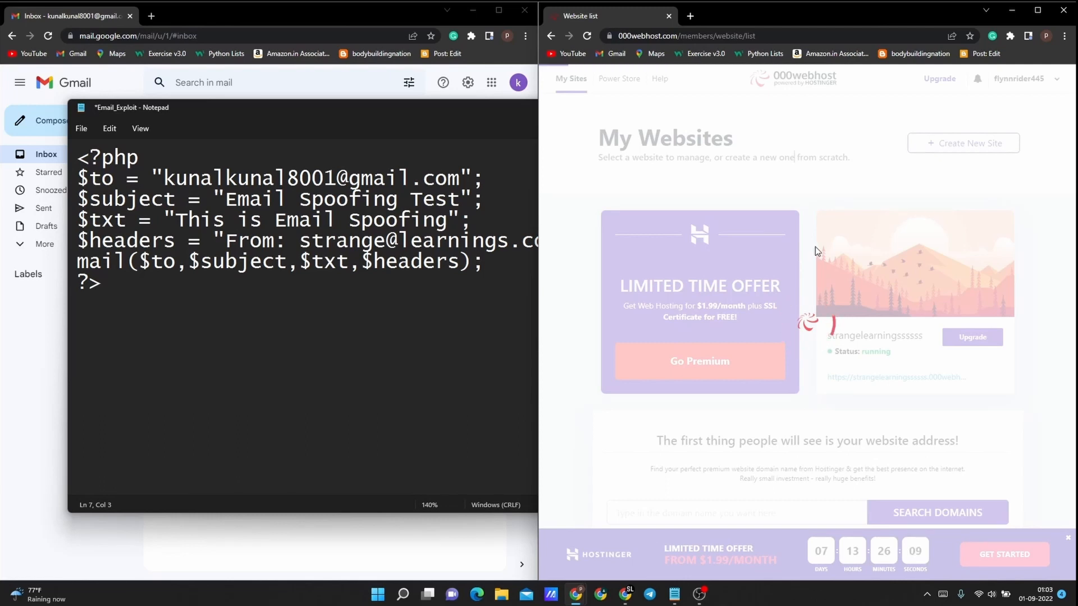
{"action": "mouse_move", "coordinate": [672, 224]}
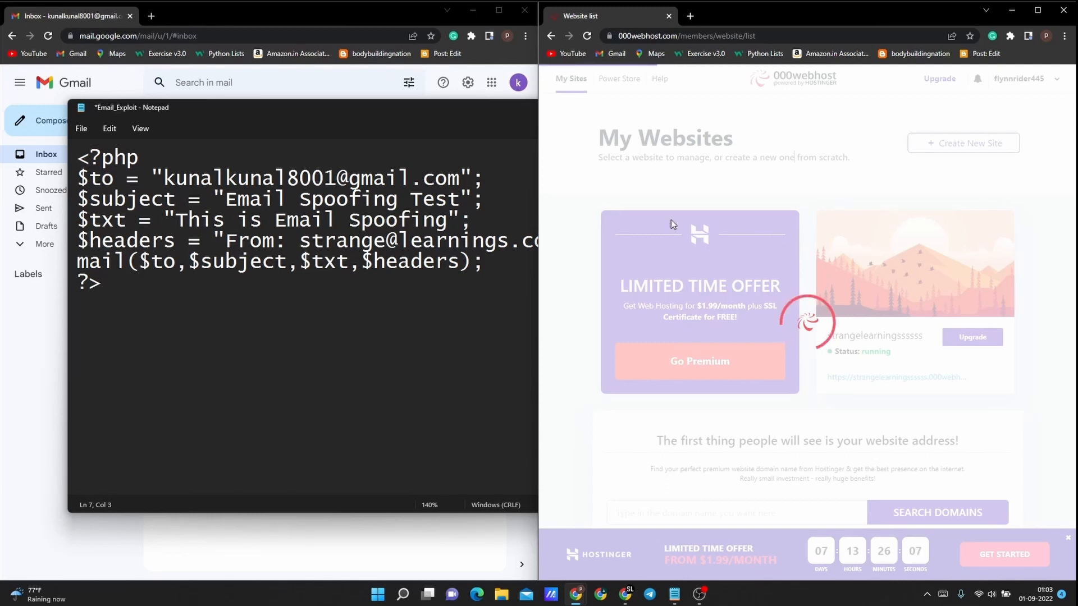
{"action": "mouse_move", "coordinate": [431, 108]}
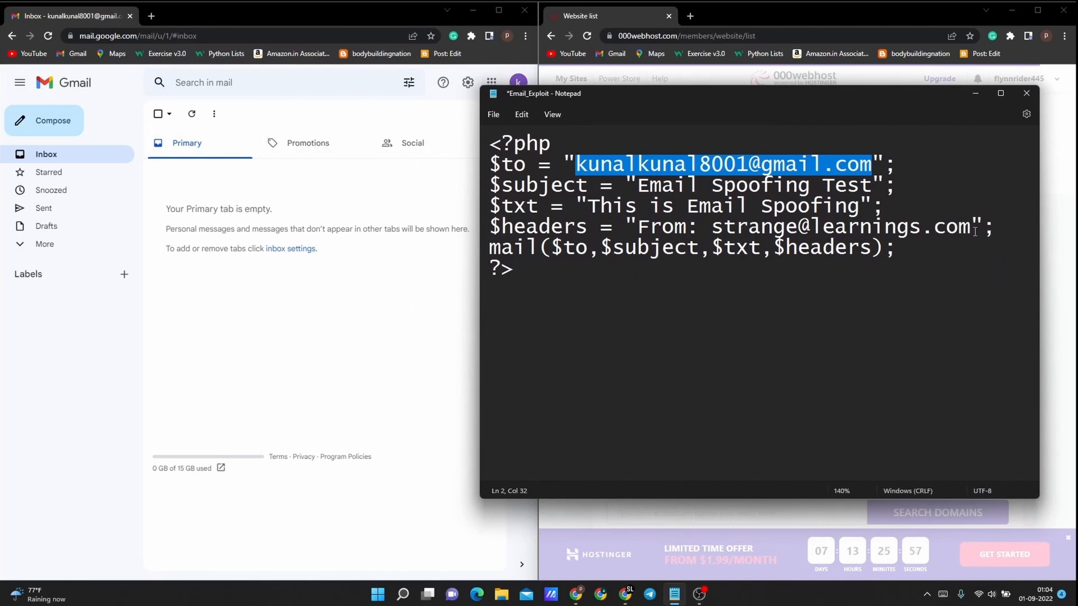
Step: Deselect the recipient address and move the Notepad script window further left
{"action": "left_click", "coordinate": [756, 297]}
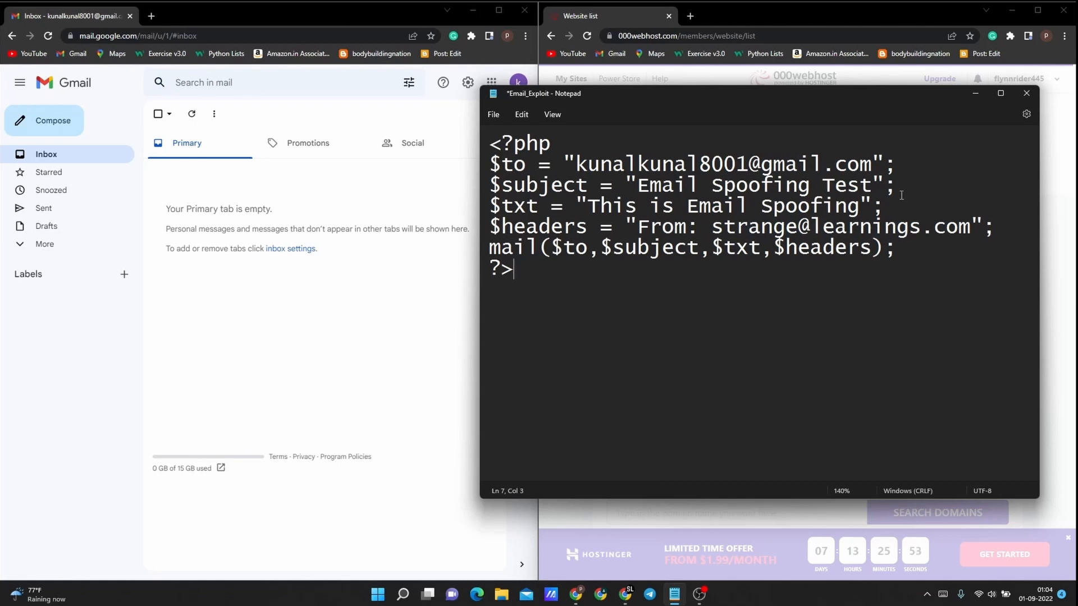
{"action": "left_click_drag", "start_coordinate": [687, 93], "coordinate": [606, 107]}
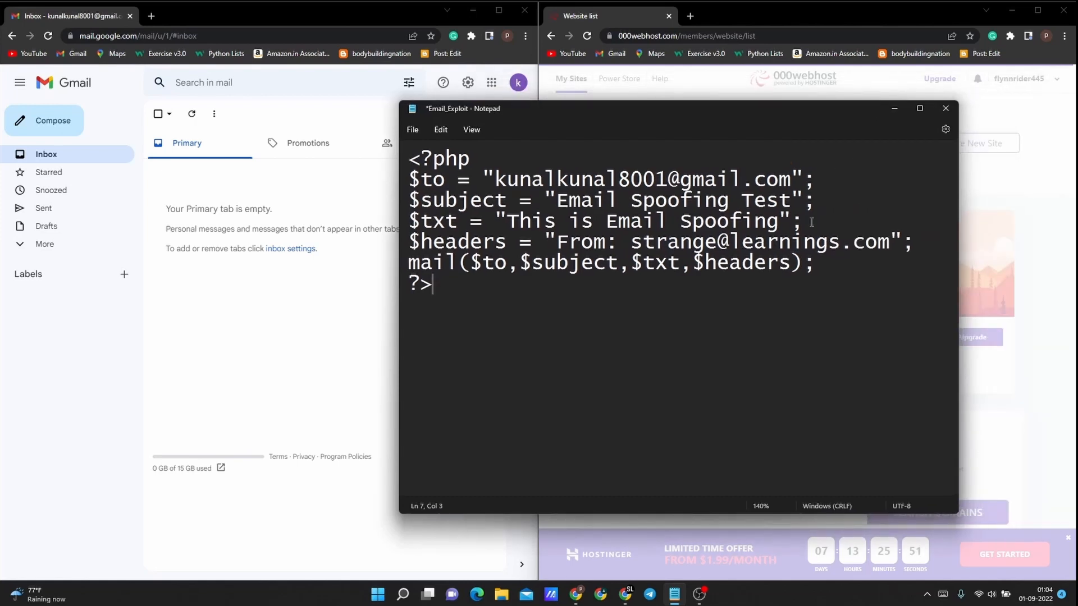
{"action": "mouse_move", "coordinate": [886, 128]}
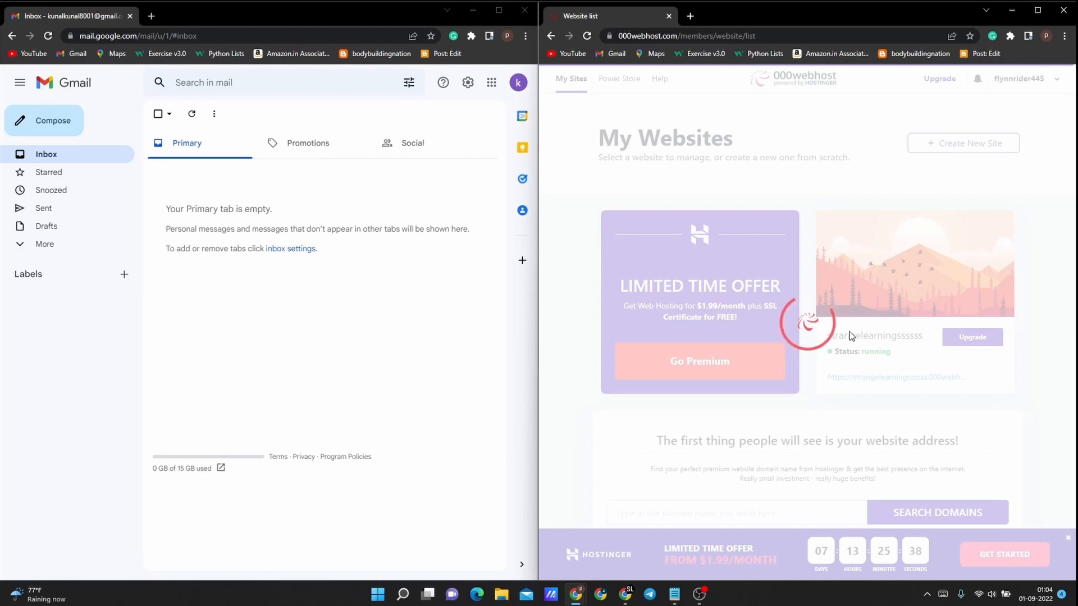
{"action": "mouse_move", "coordinate": [731, 125]}
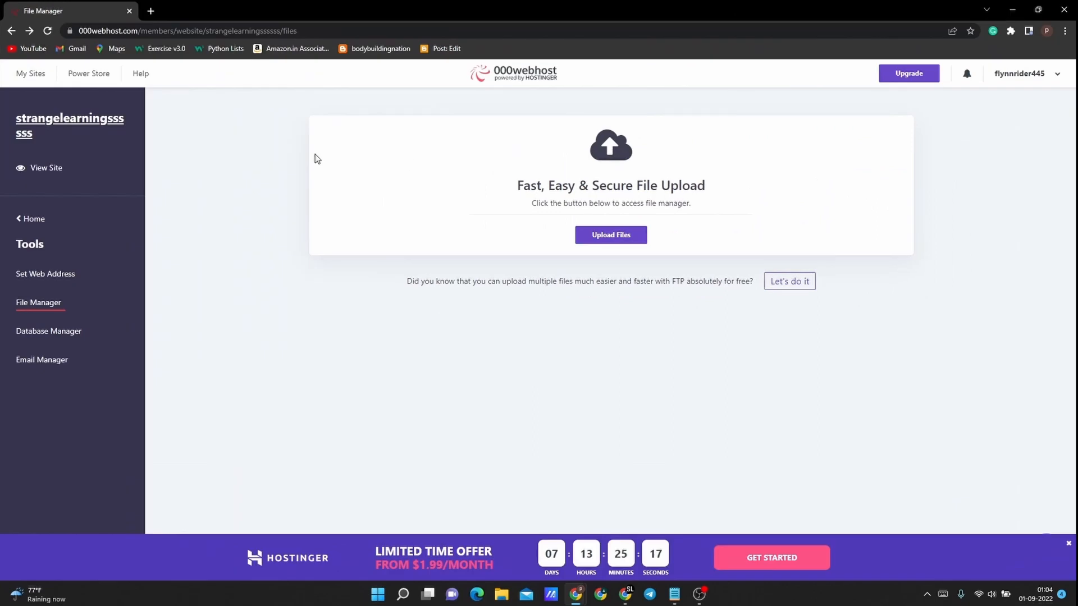
{"action": "mouse_move", "coordinate": [656, 250]}
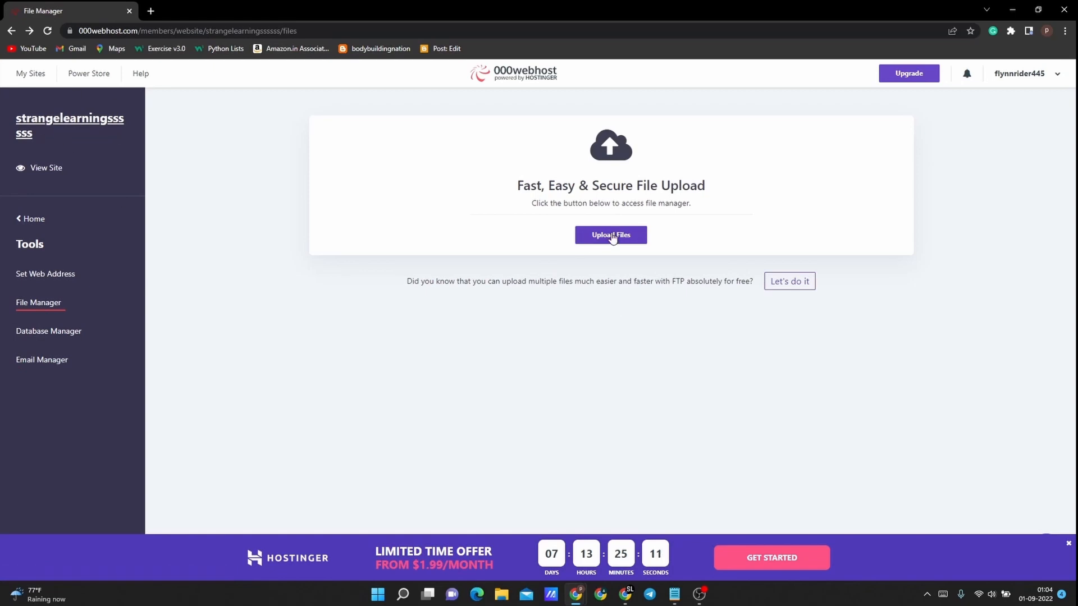
Step: Open the site's File Manager and enter the public_html folder holding sendmail.php
{"action": "left_click", "coordinate": [610, 235]}
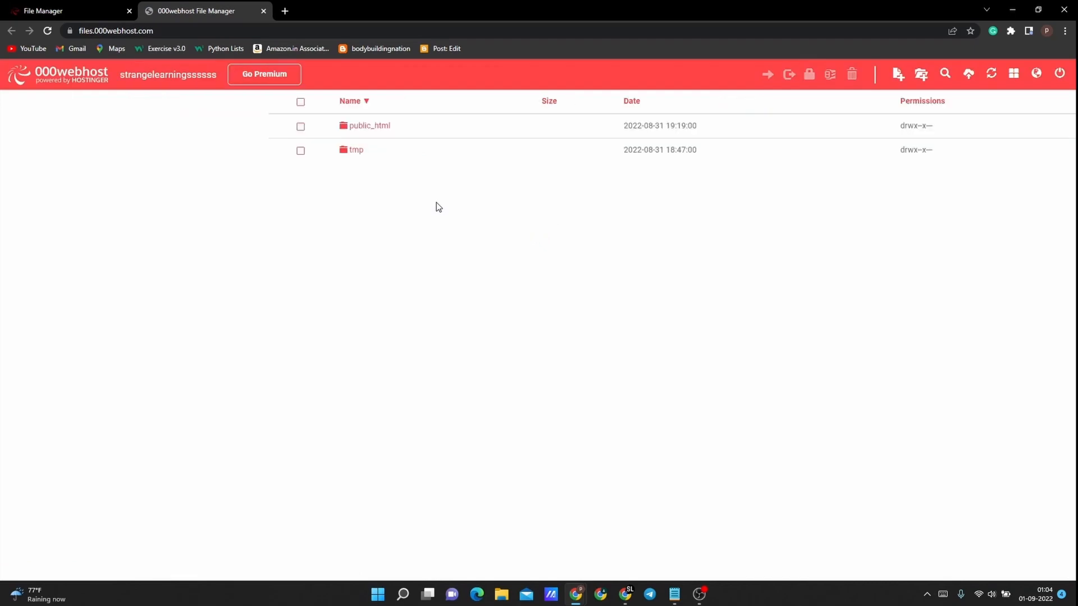
{"action": "double_click", "coordinate": [370, 125]}
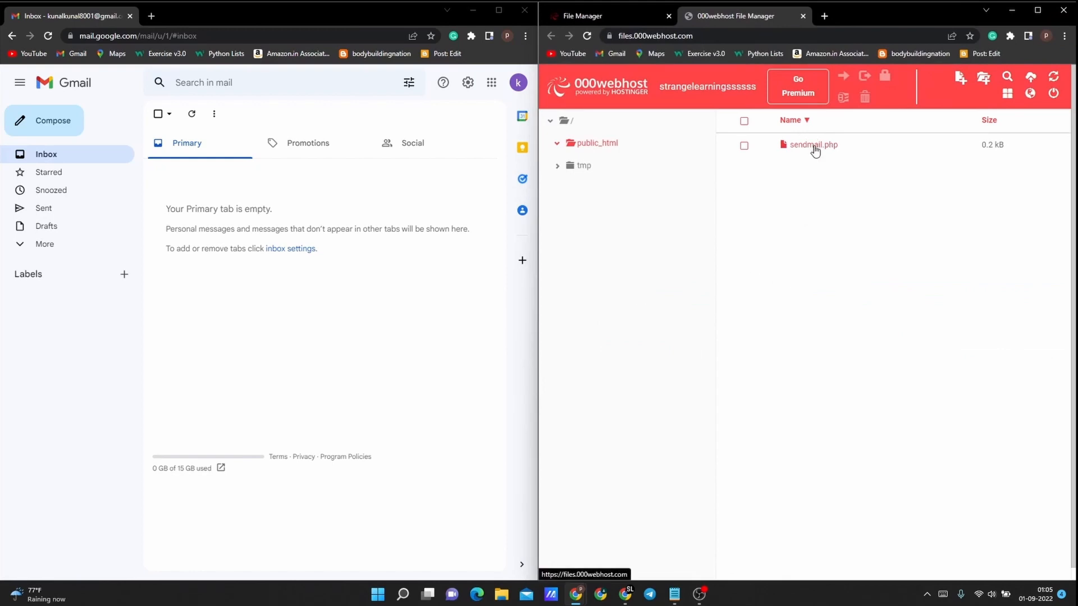
Step: Open sendmail.php in the editor and compare it against the Notepad script
{"action": "double_click", "coordinate": [813, 144]}
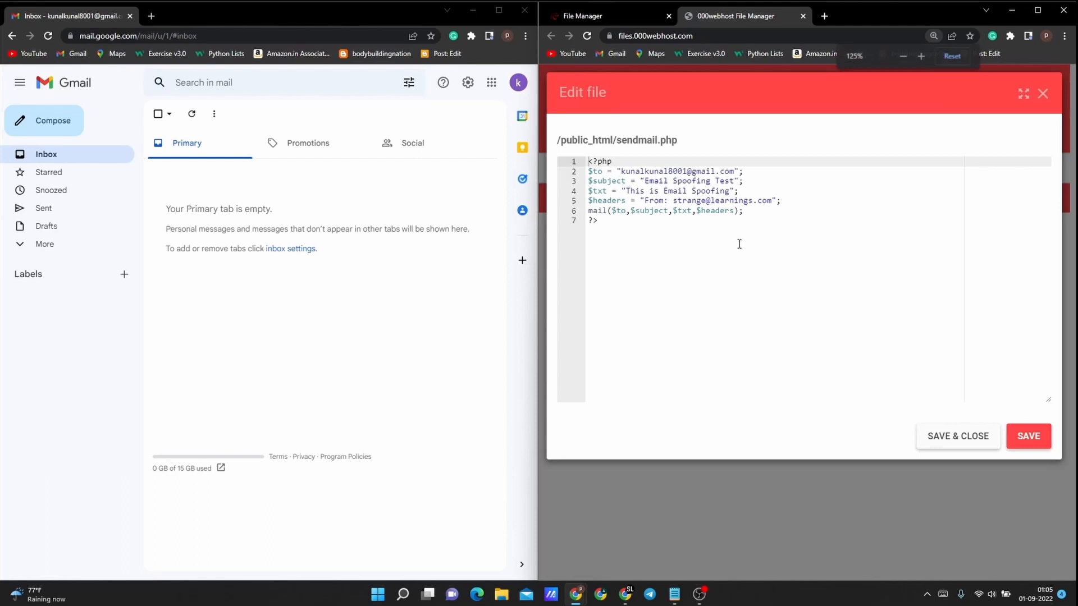
{"action": "left_click", "coordinate": [921, 56]}
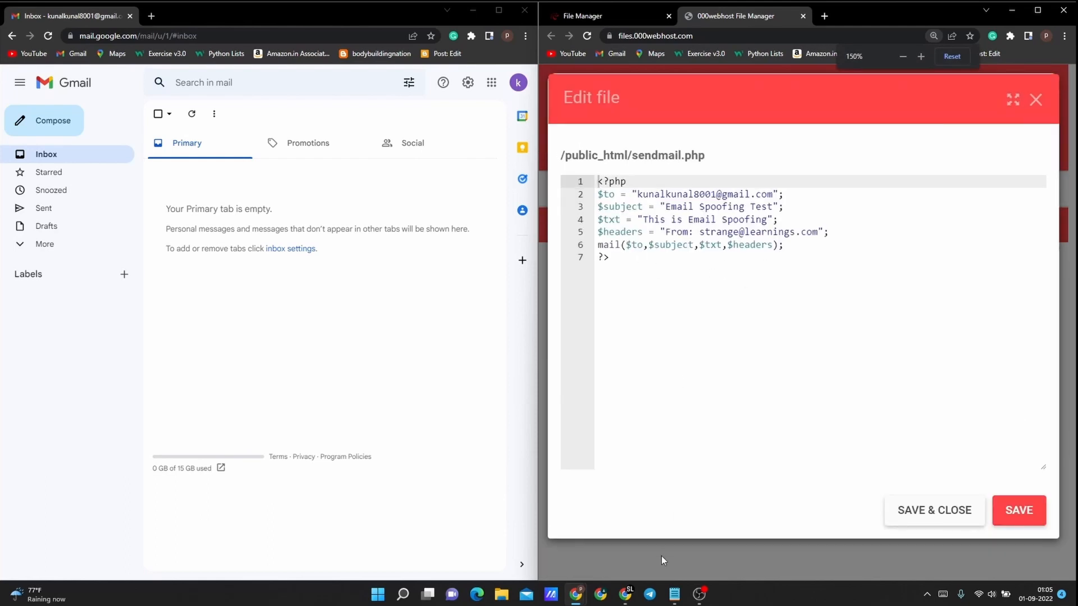
{"action": "left_click", "coordinate": [672, 594]}
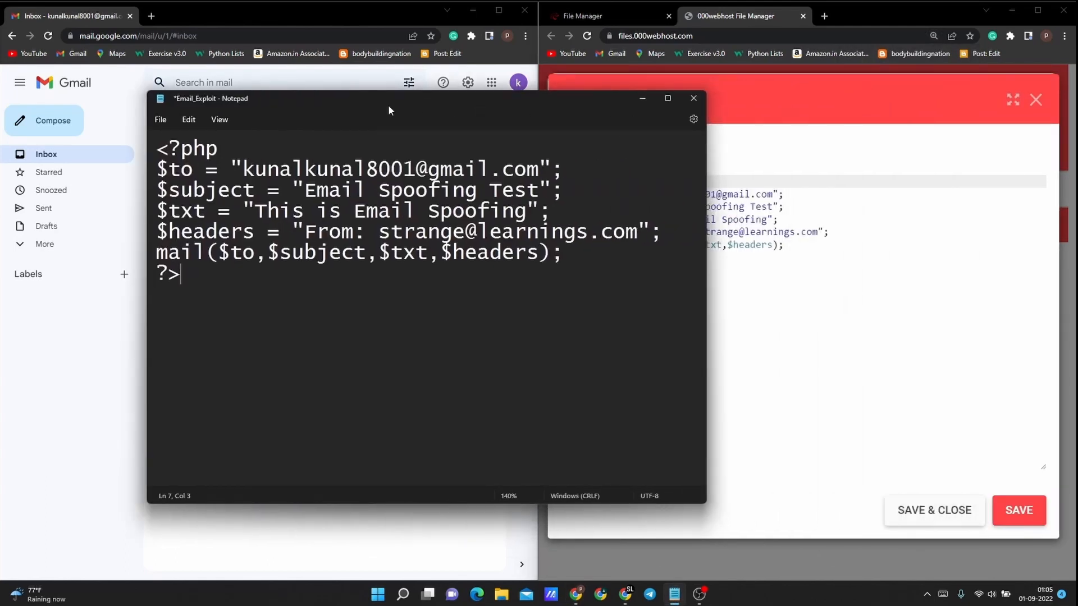
{"action": "left_click", "coordinate": [692, 98]}
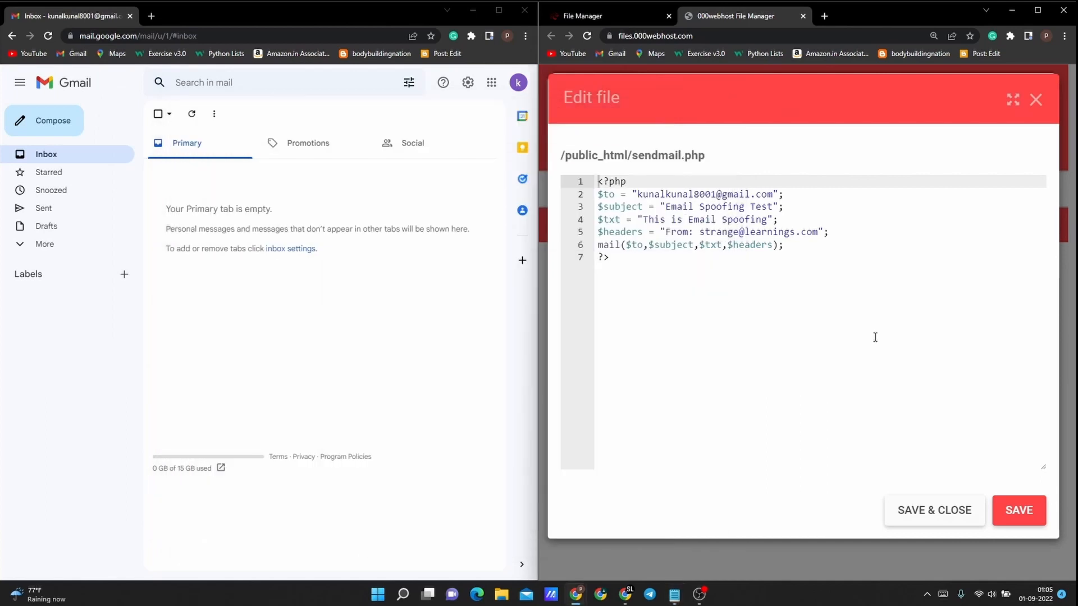
Step: Save and close sendmail.php, then apply 755 permissions to it
{"action": "left_click", "coordinate": [933, 510]}
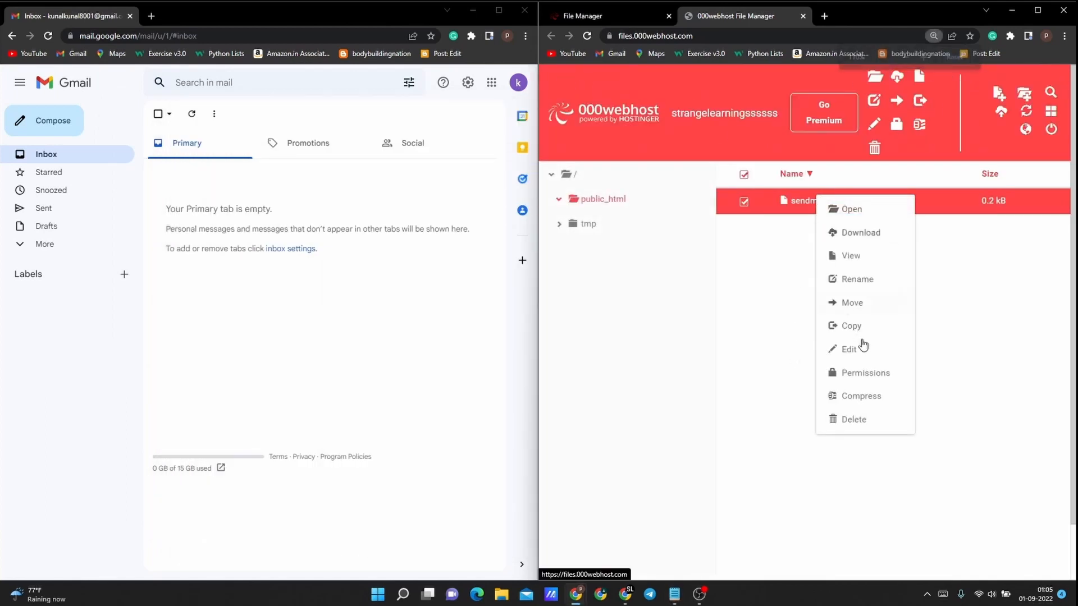
{"action": "left_click", "coordinate": [865, 373]}
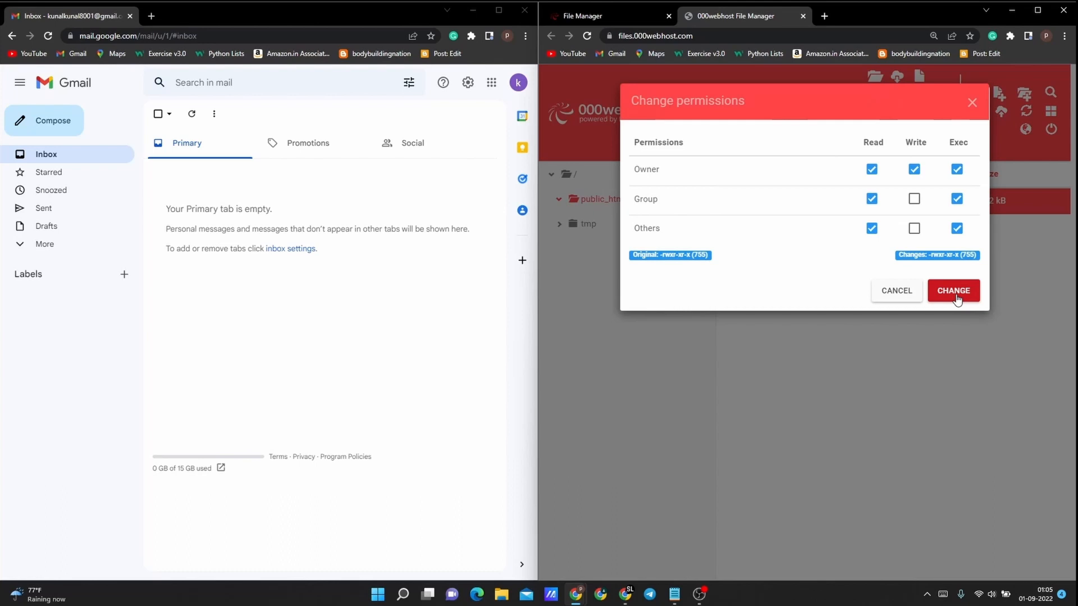
{"action": "left_click", "coordinate": [952, 291]}
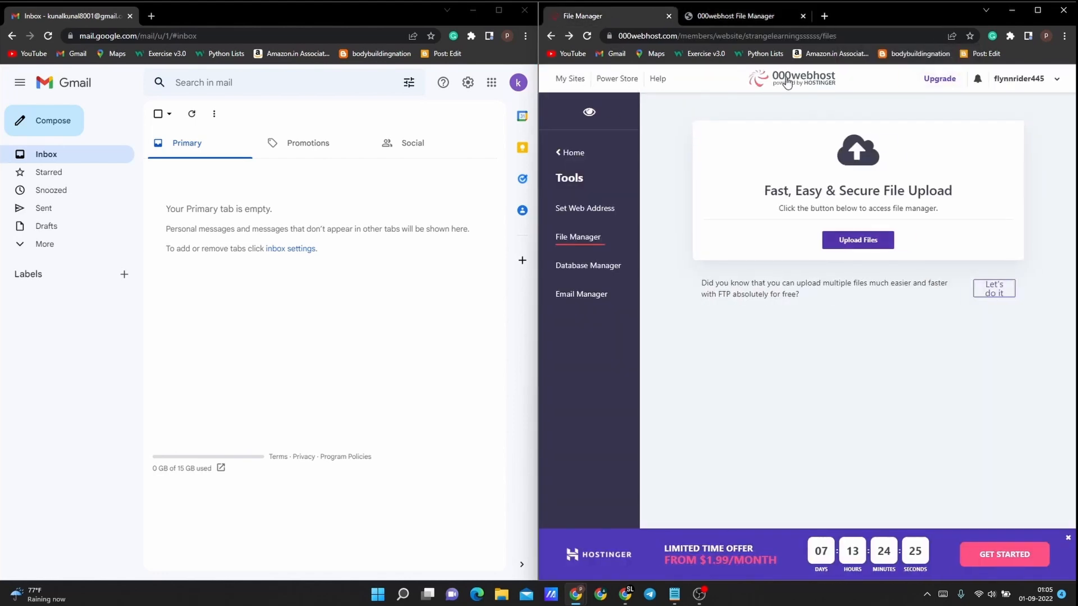
Step: Open the live site from My Sites, proceeding past the unsafe-site warning
{"action": "left_click", "coordinate": [569, 79]}
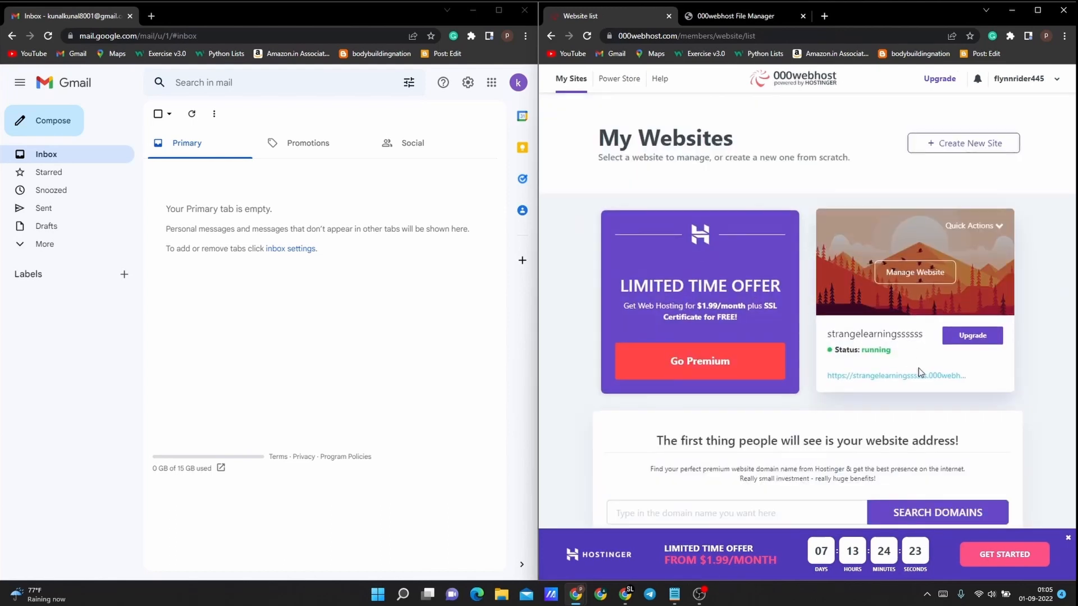
{"action": "left_click", "coordinate": [894, 376]}
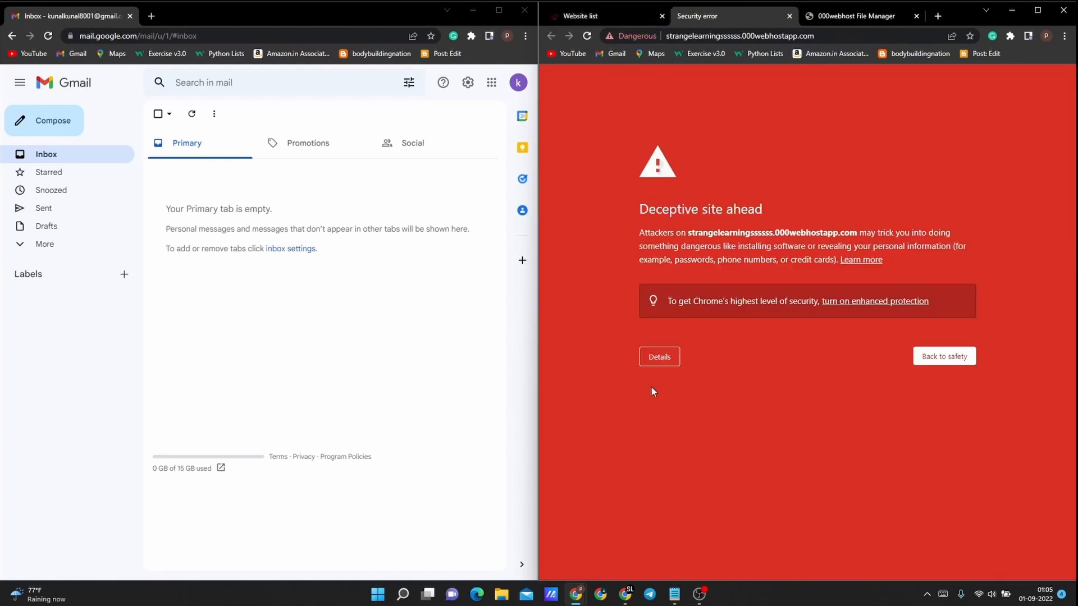
{"action": "mouse_move", "coordinate": [673, 102]}
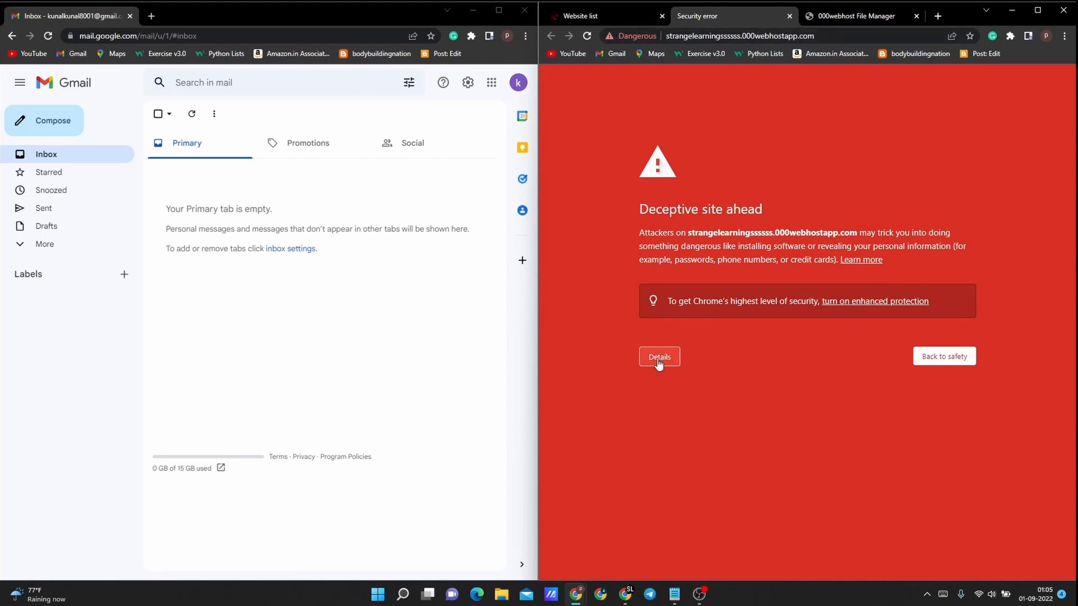
{"action": "left_click", "coordinate": [658, 356]}
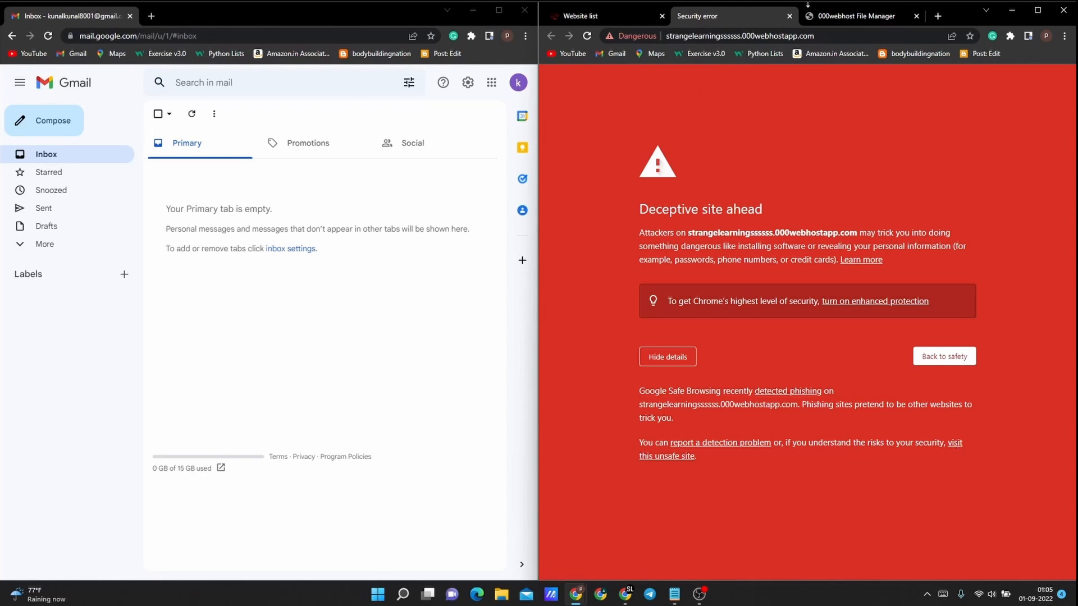
{"action": "left_click", "coordinate": [856, 16]}
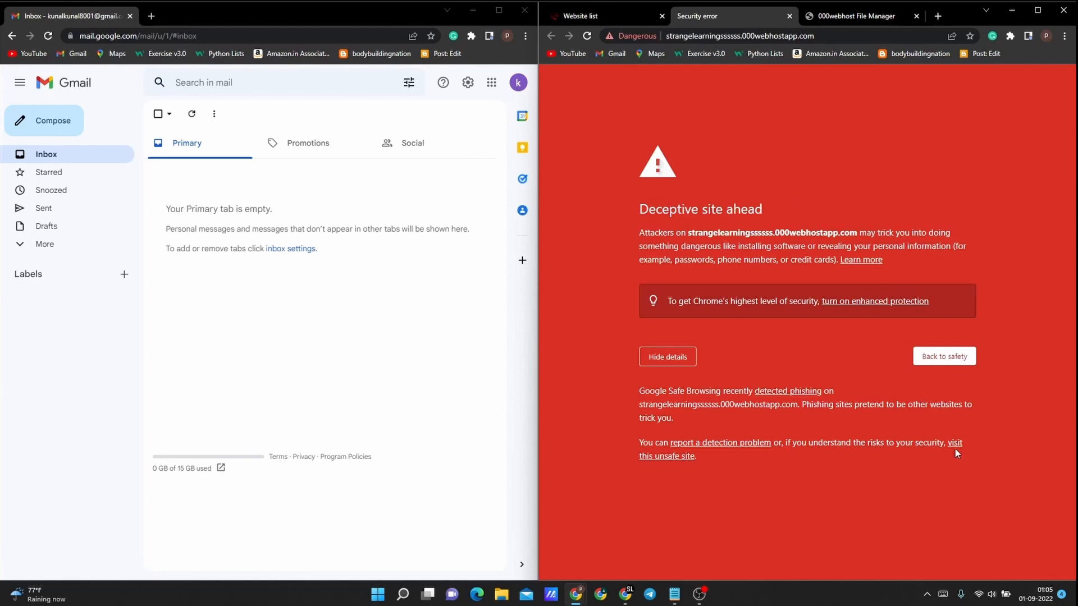
{"action": "mouse_move", "coordinate": [1002, 133]}
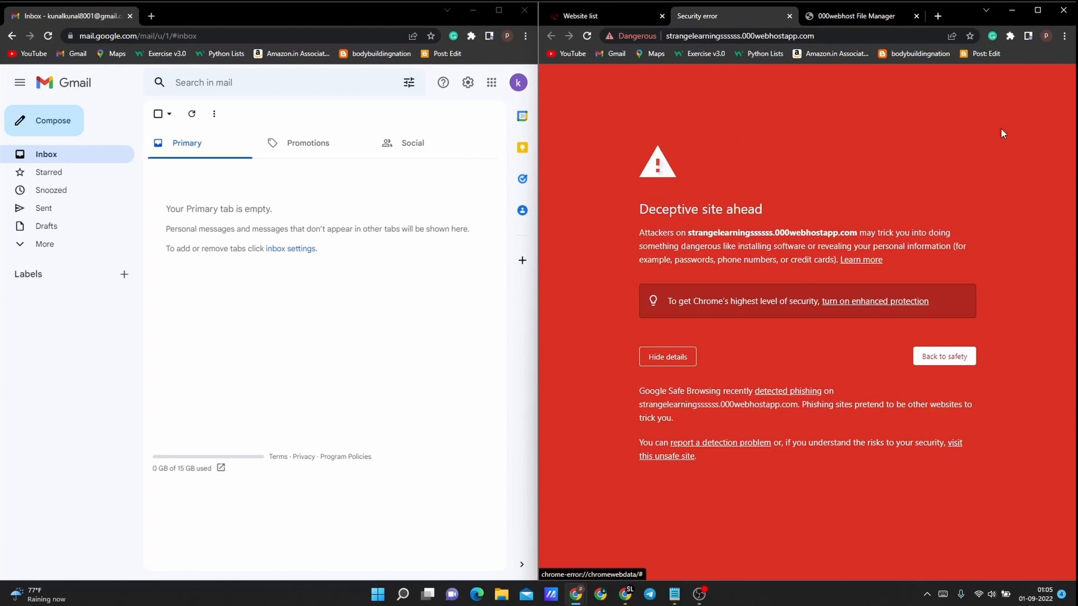
Step: Append sendmail.php to the site address to run the mail script
{"action": "left_click", "coordinate": [667, 456]}
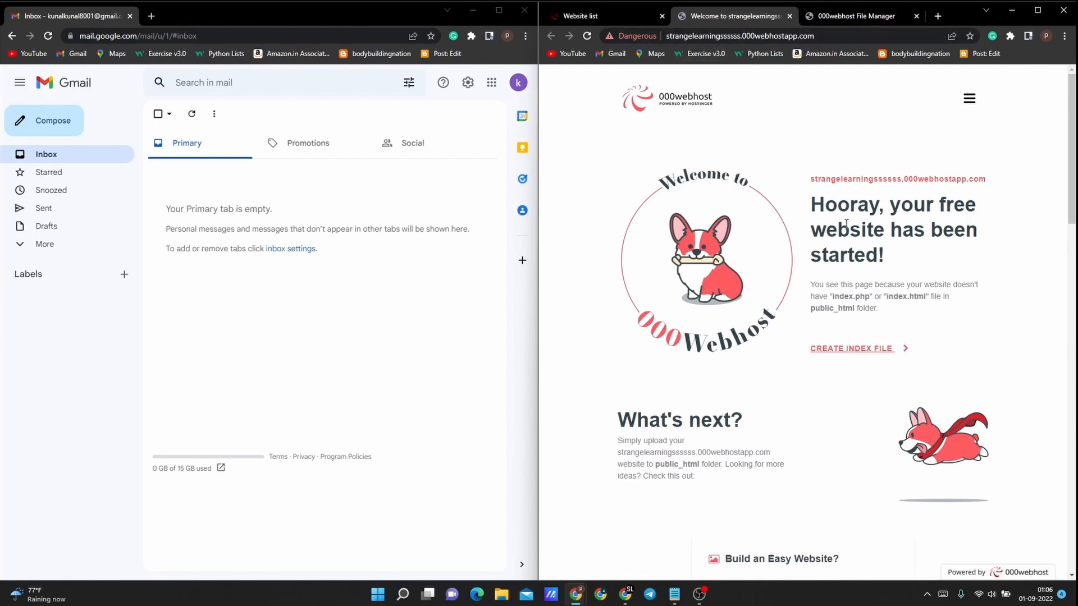
{"action": "mouse_move", "coordinate": [773, 128]}
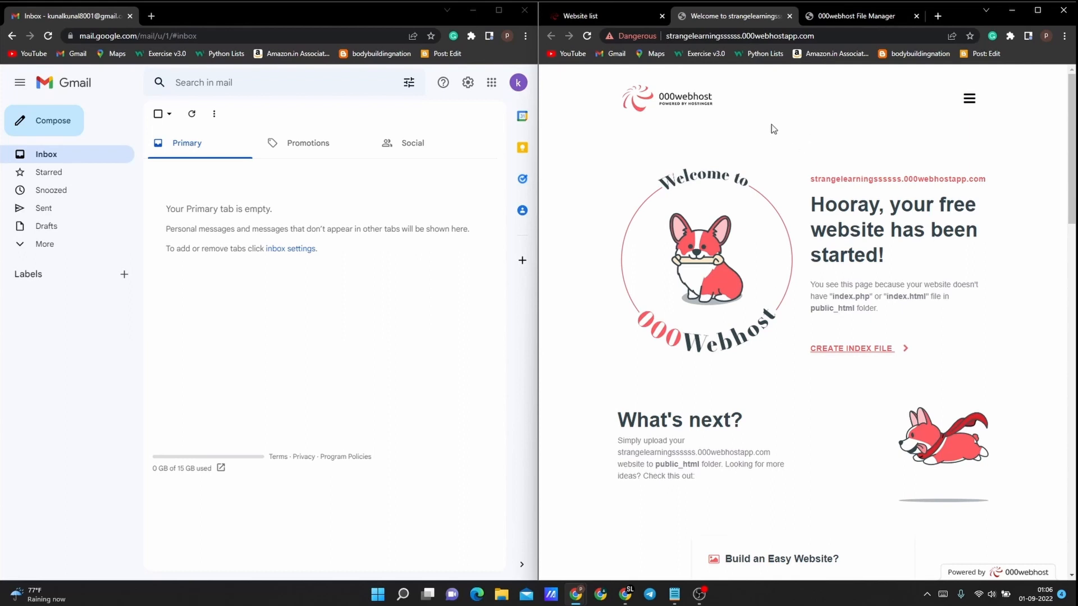
{"action": "scroll", "scroll_direction": "down", "scroll_amount": 3}
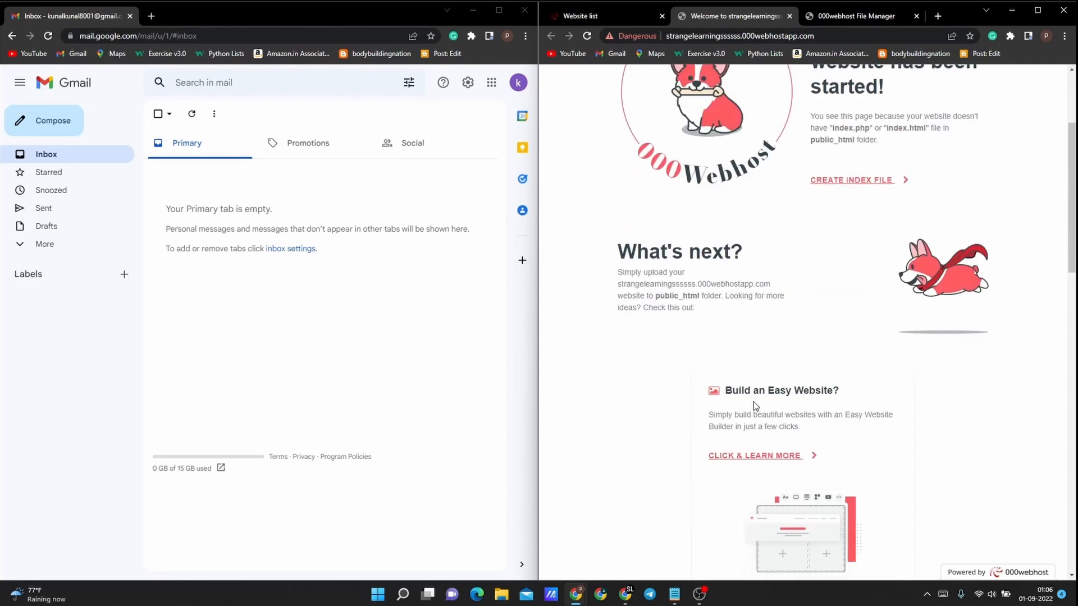
{"action": "scroll", "scroll_direction": "up", "scroll_amount": 3}
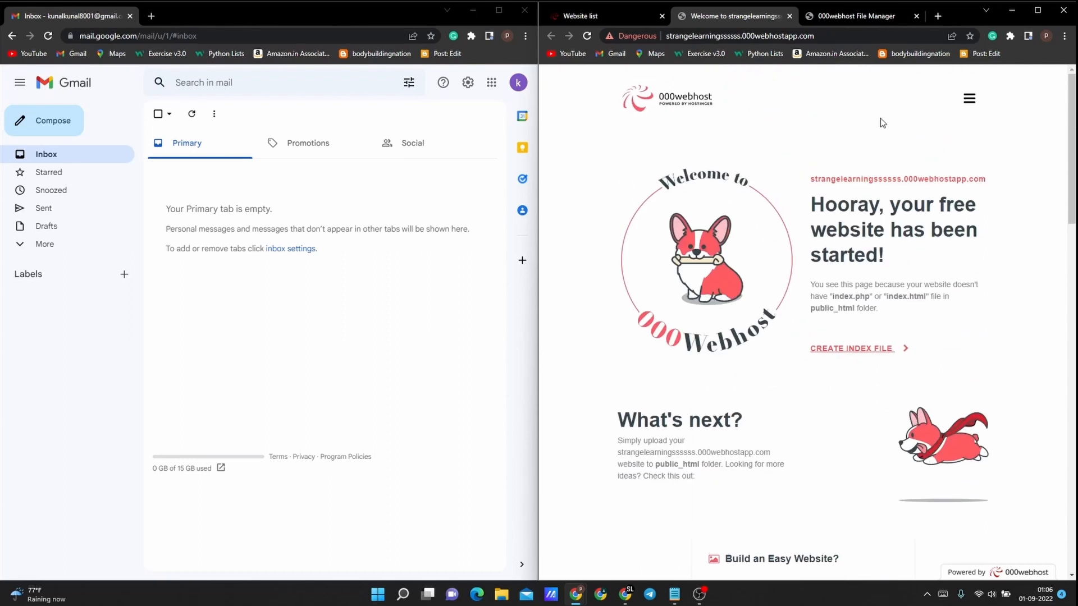
{"action": "left_click", "coordinate": [750, 36]}
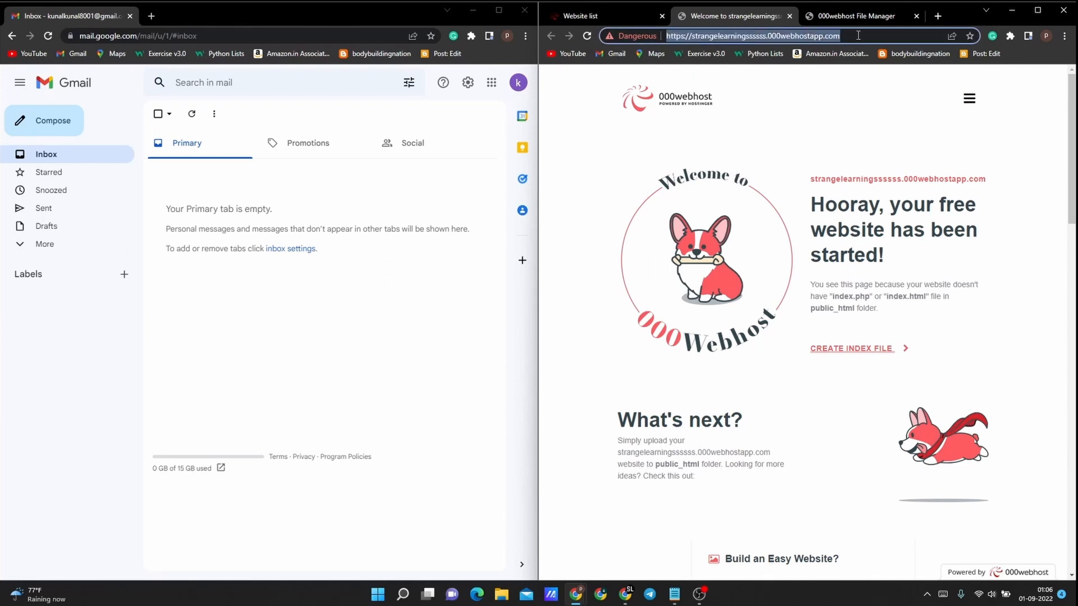
{"action": "type", "text": "sendmail.php"}
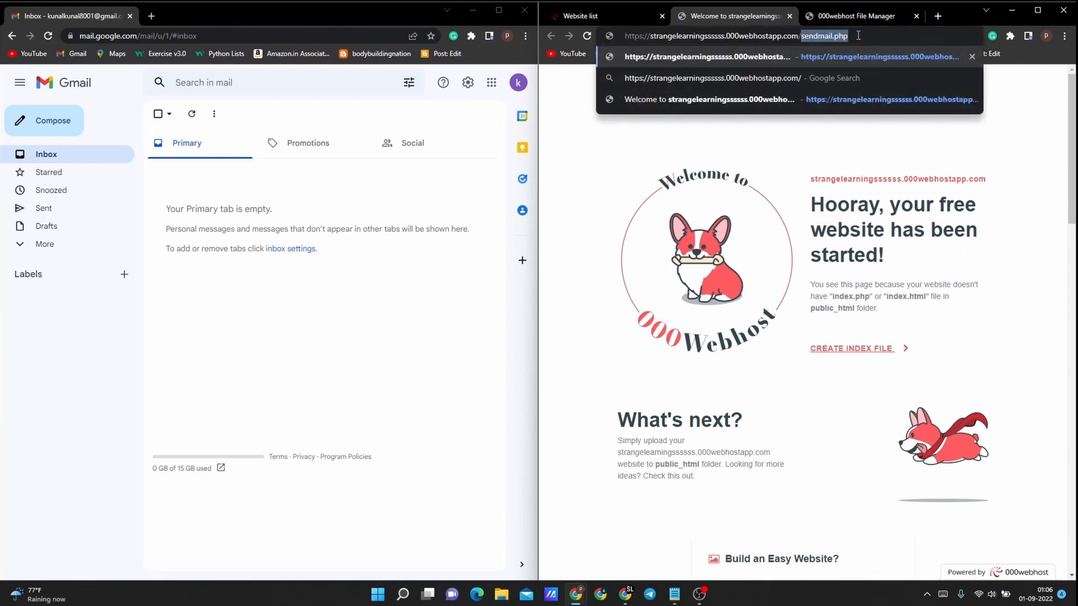
{"action": "type", "text": "sedn"}
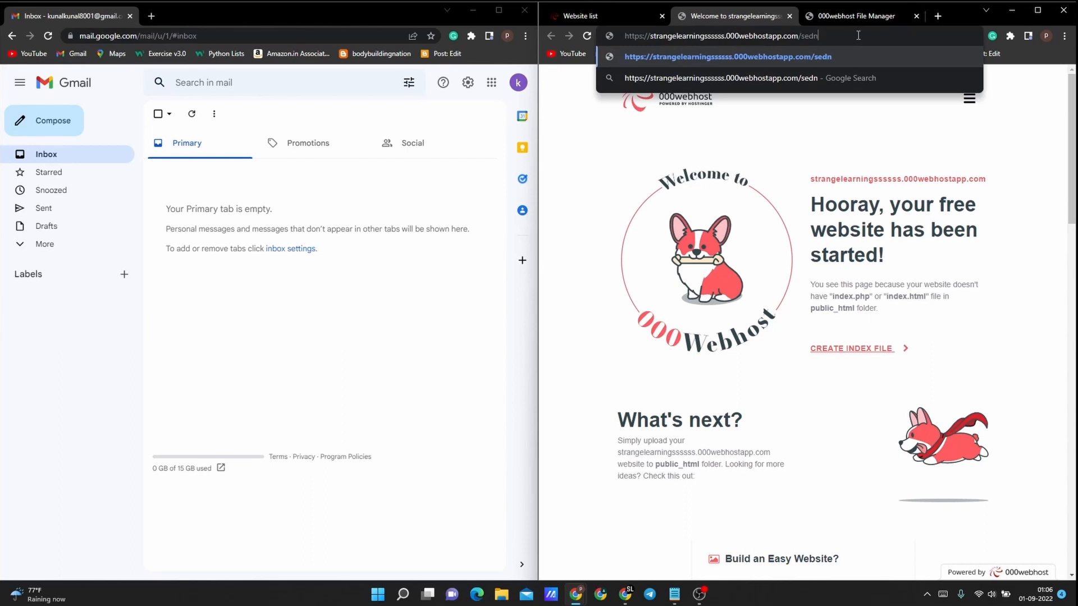
{"action": "type", "text": "mail.php"}
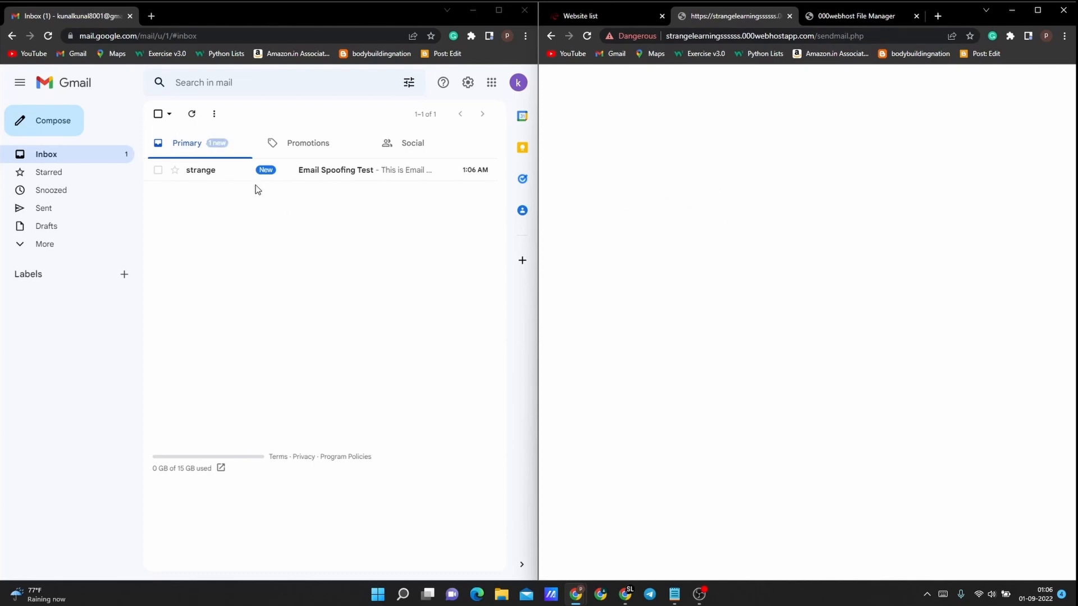
Step: Open the Email Spoofing Test message and glance at its sender details
{"action": "left_click", "coordinate": [336, 169]}
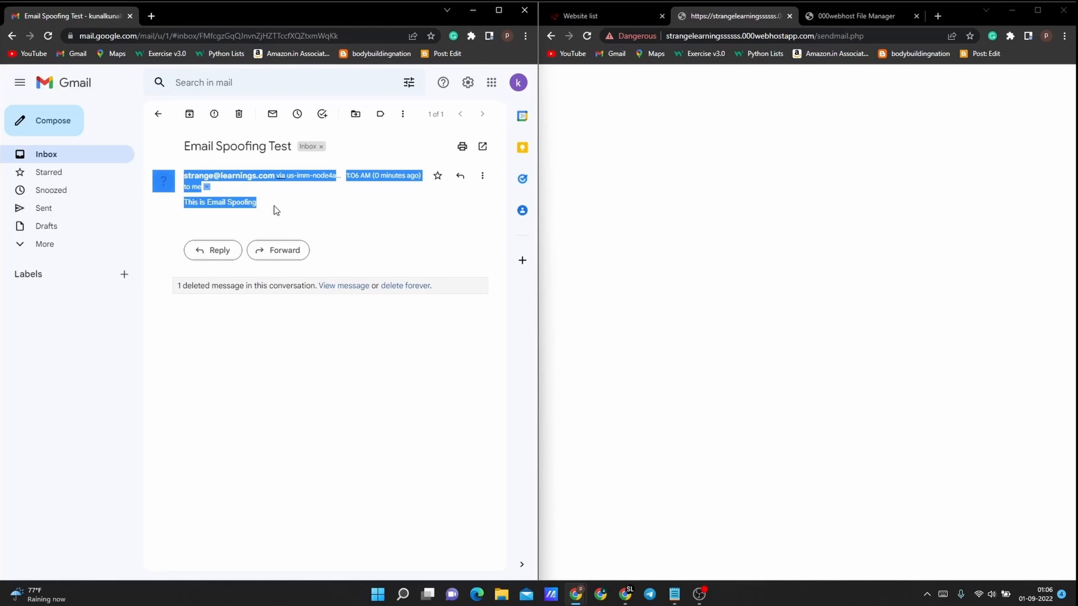
{"action": "left_click", "coordinate": [275, 209]}
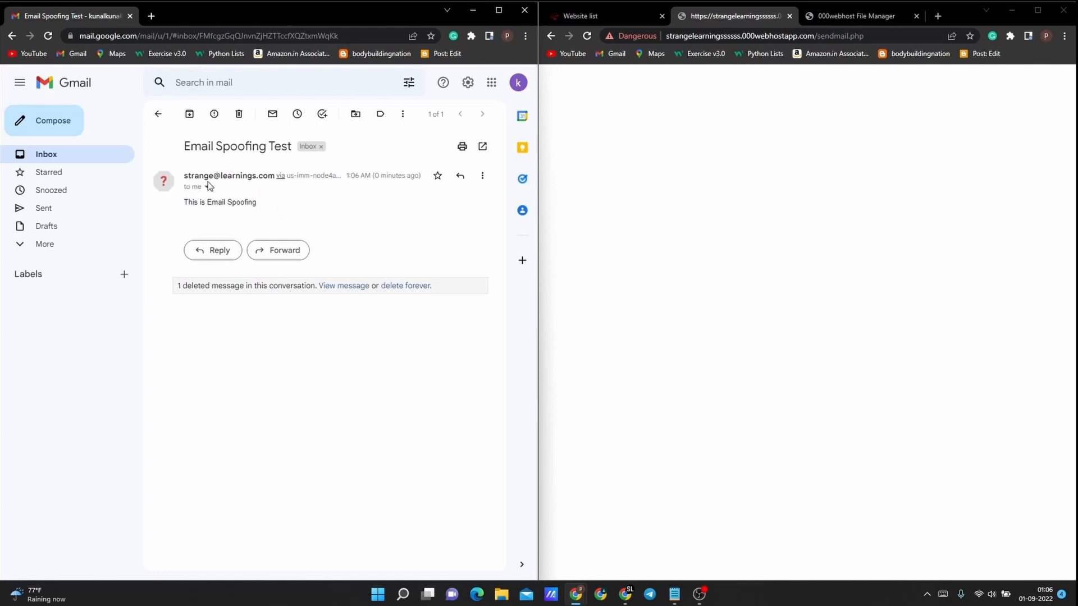
{"action": "left_click", "coordinate": [206, 187]}
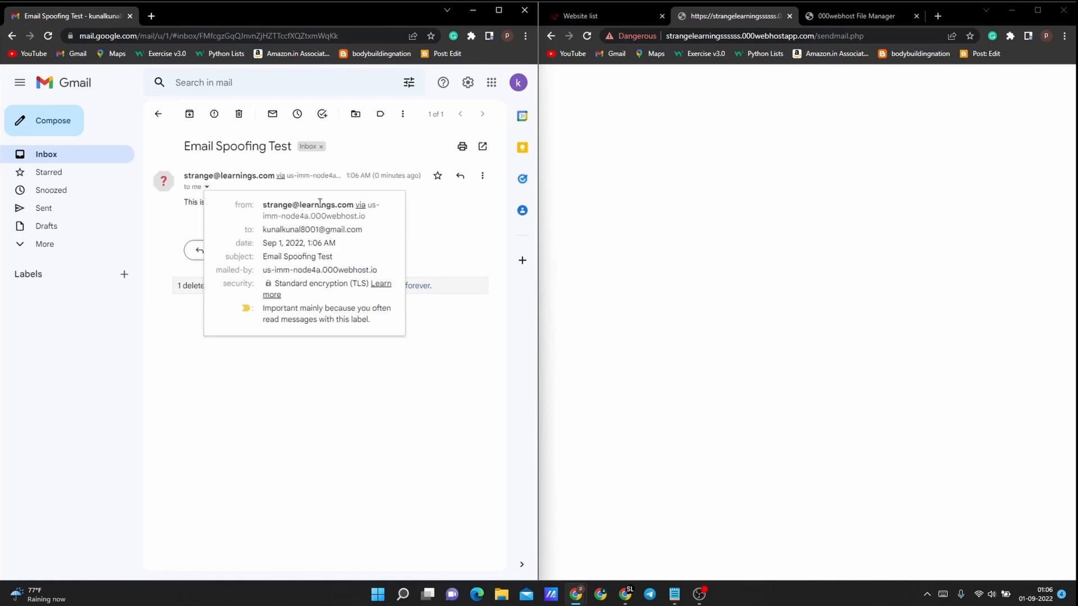
{"action": "mouse_move", "coordinate": [308, 205]}
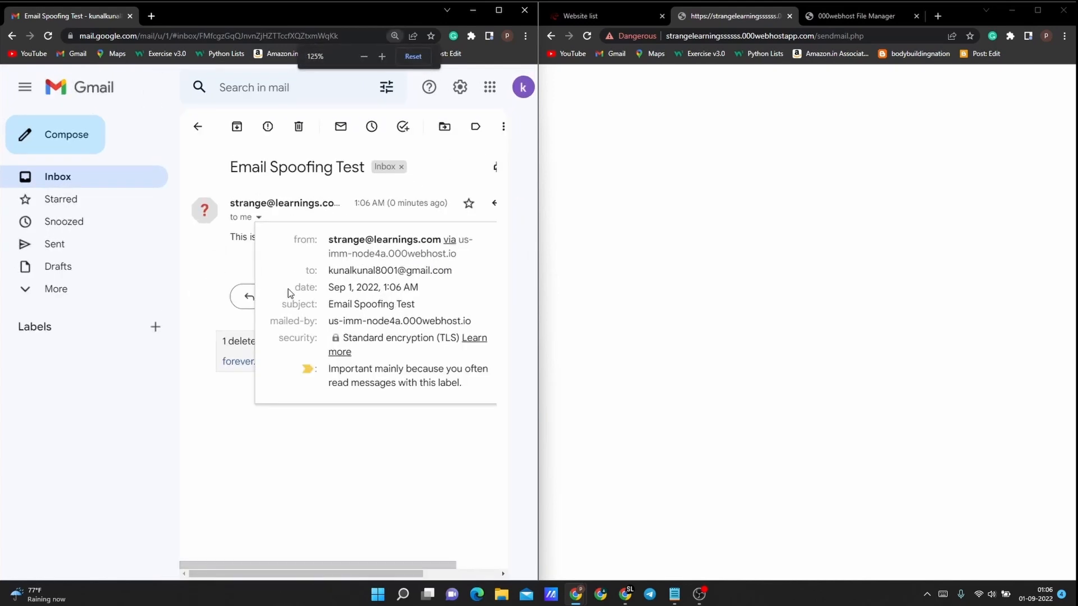
{"action": "left_click", "coordinate": [351, 564]}
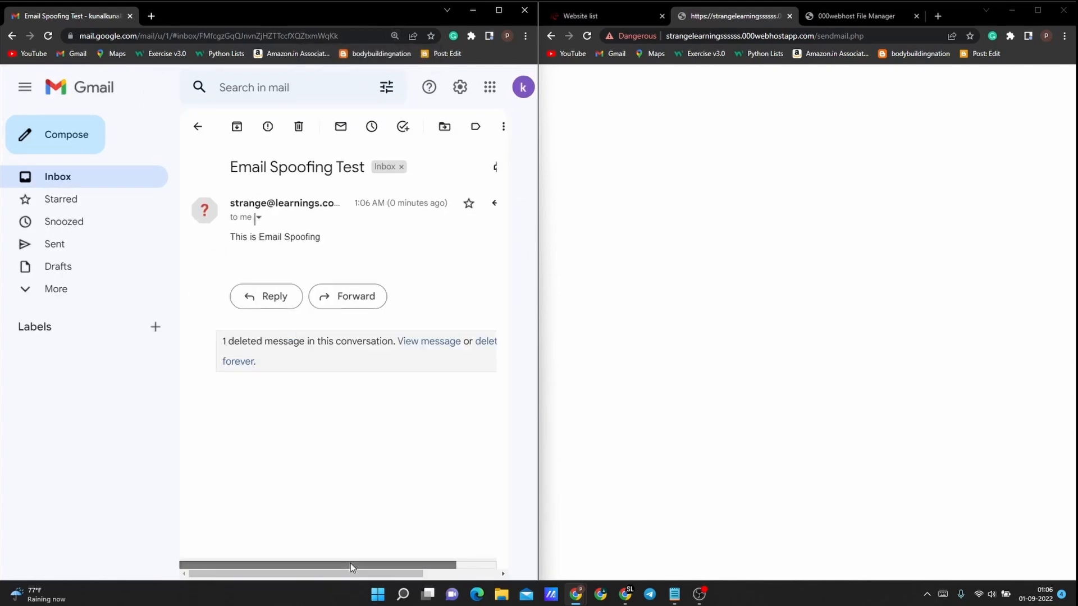
Step: Reopen the details, select the mailed-by server name and view the sender's contact card
{"action": "left_click", "coordinate": [258, 217]}
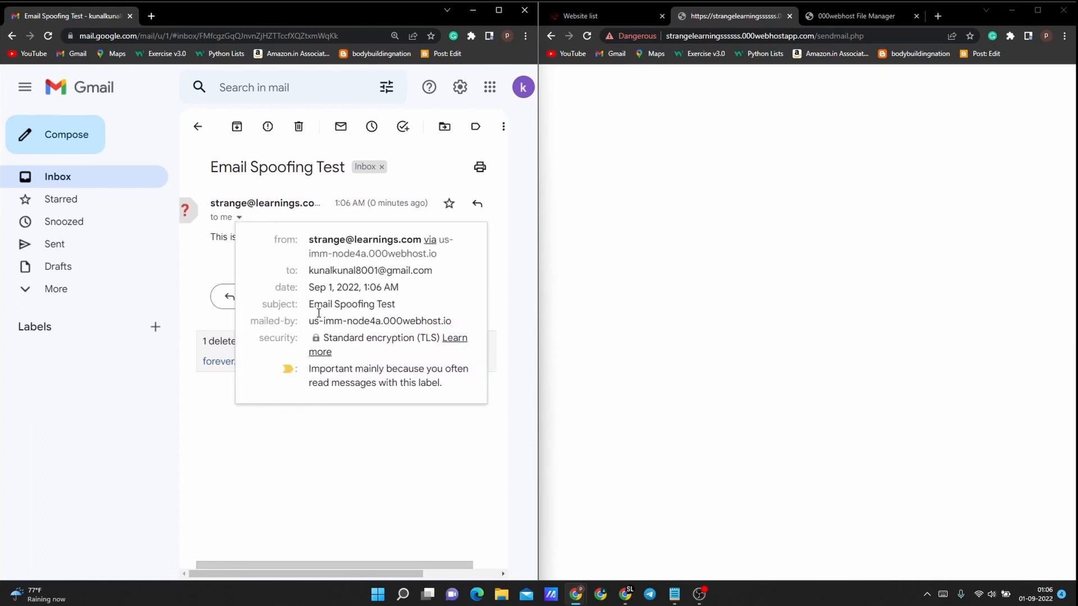
{"action": "double_click", "coordinate": [380, 322]}
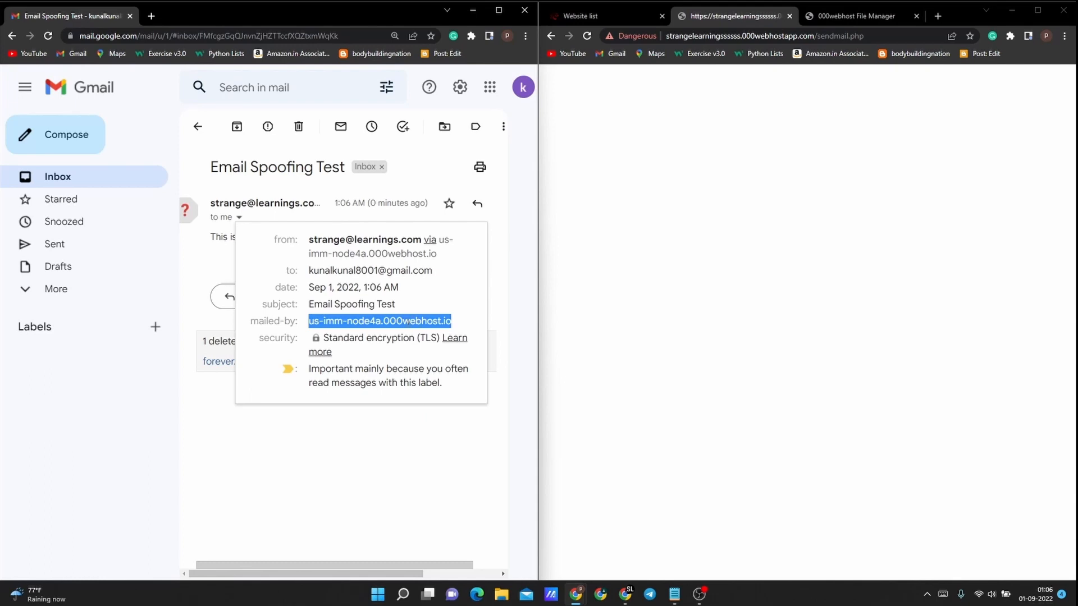
{"action": "mouse_move", "coordinate": [129, 91]}
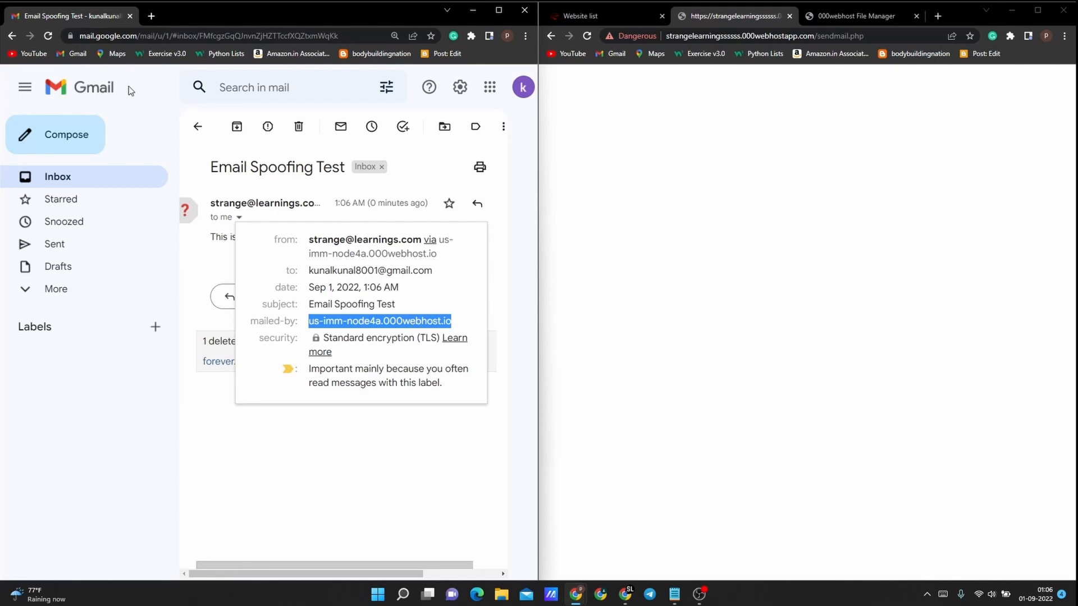
{"action": "mouse_move", "coordinate": [189, 220]}
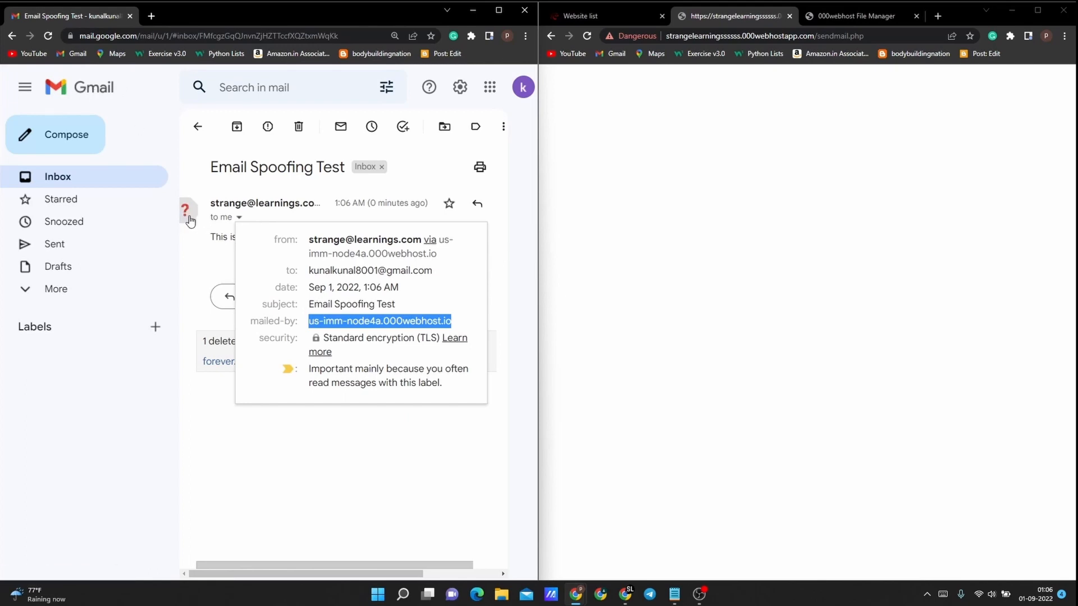
{"action": "mouse_move", "coordinate": [184, 211]}
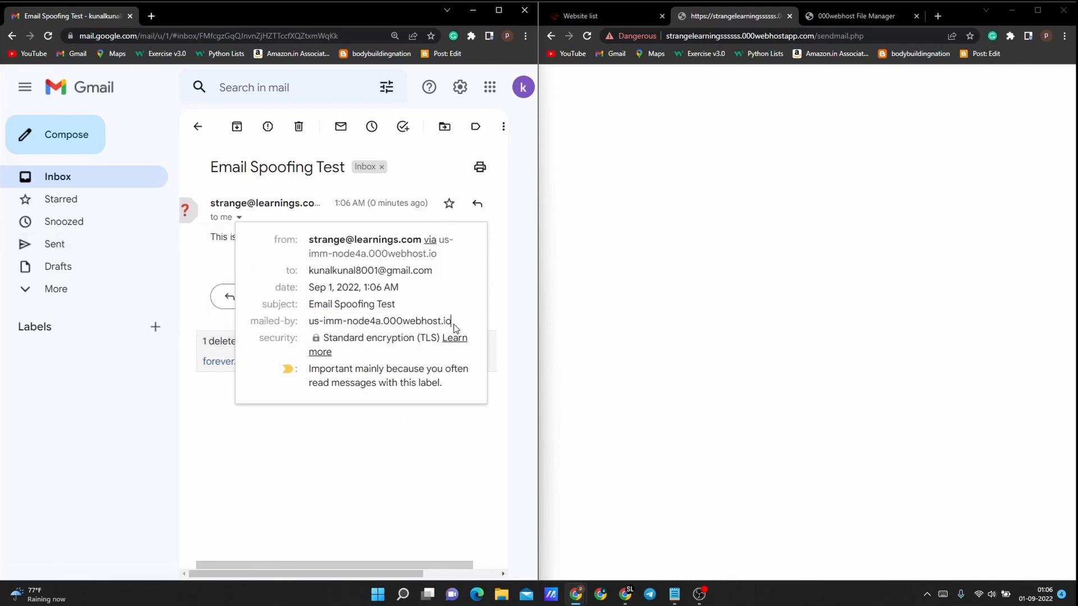
{"action": "double_click", "coordinate": [379, 321]}
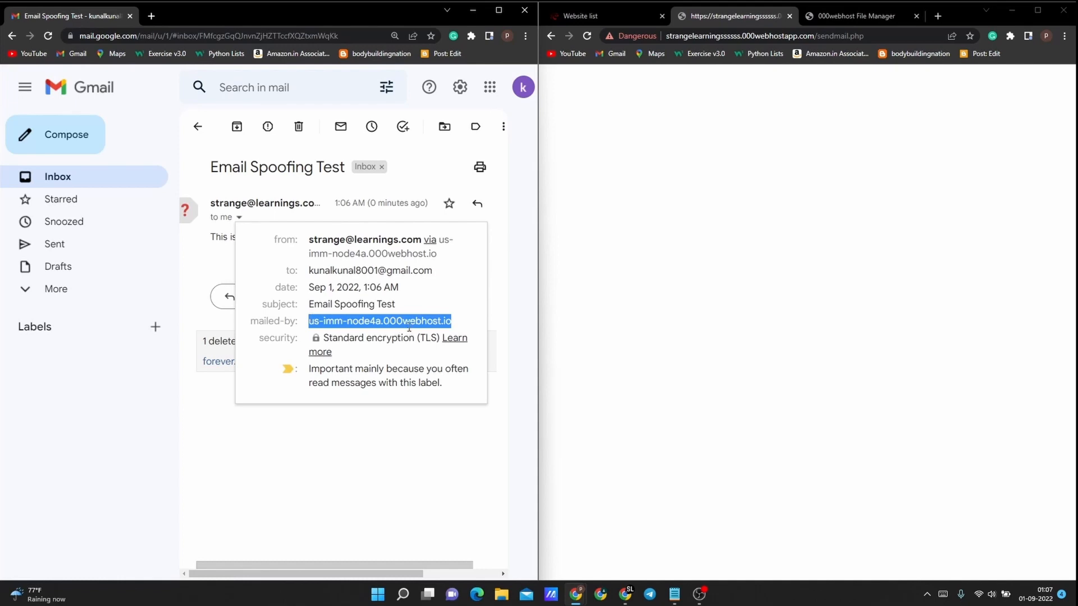
{"action": "mouse_move", "coordinate": [378, 235]}
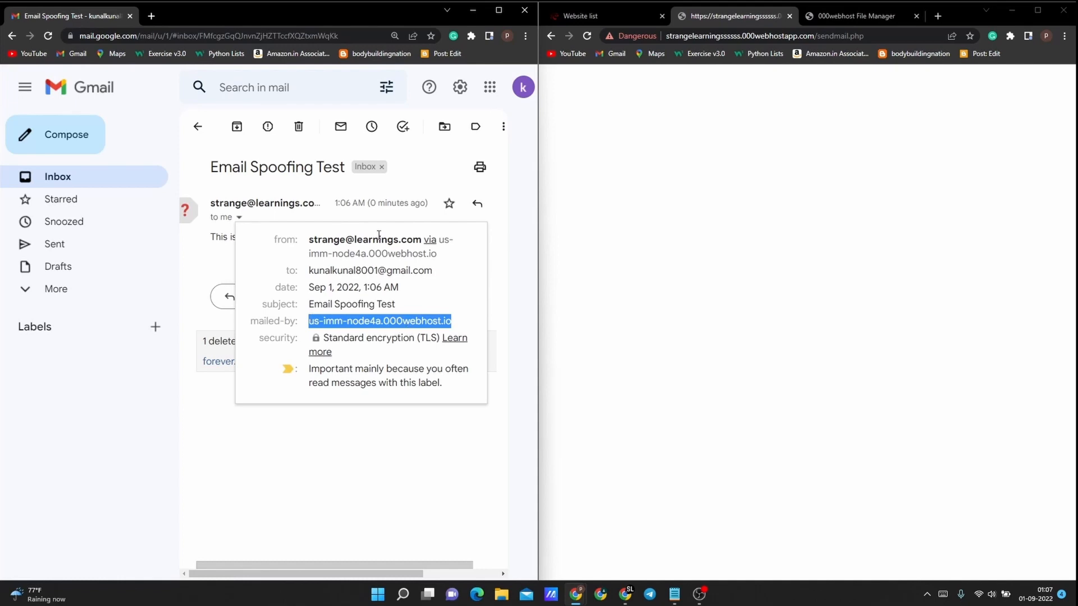
{"action": "mouse_move", "coordinate": [364, 232]}
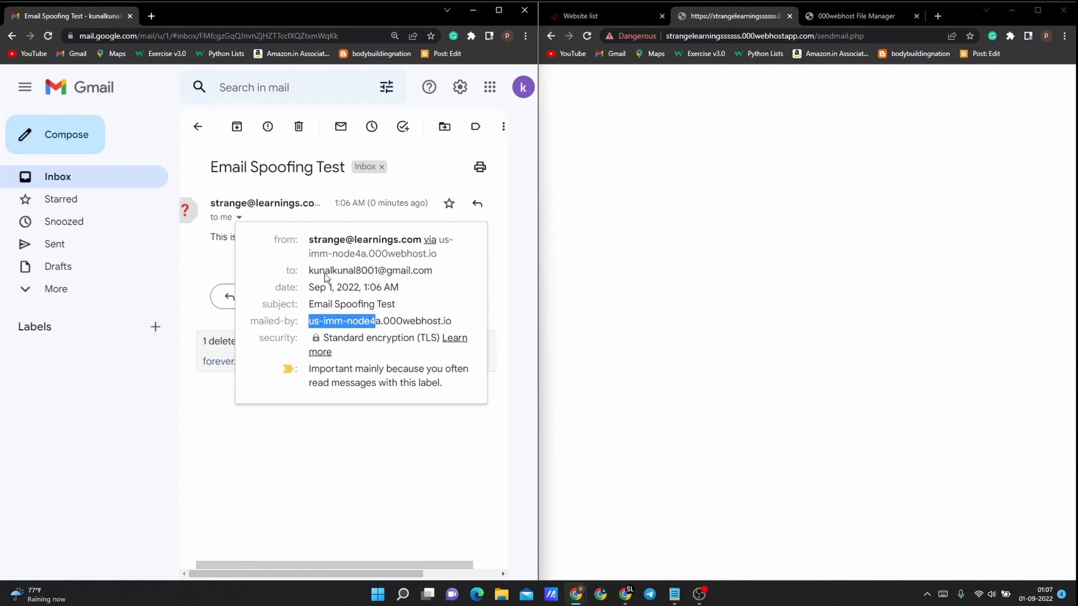
{"action": "left_click", "coordinate": [365, 239]}
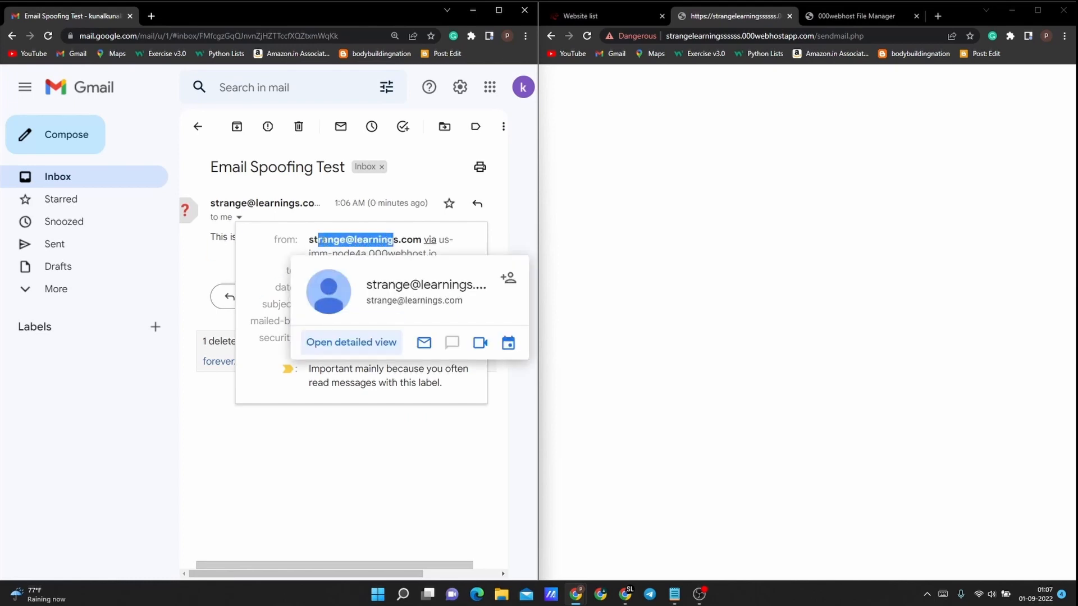
{"action": "left_click", "coordinate": [387, 441]}
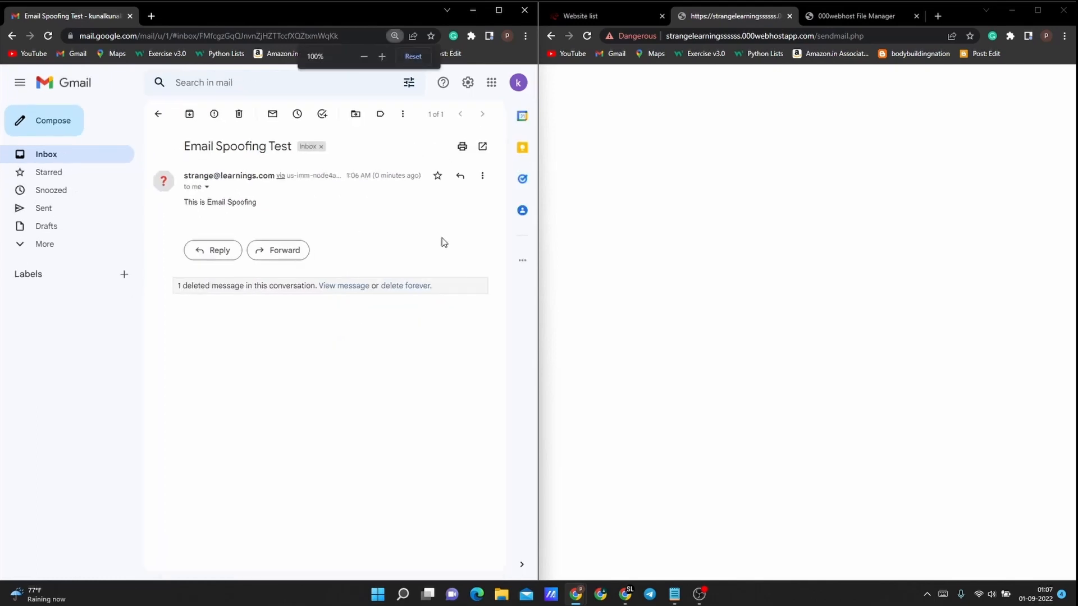
{"action": "left_click", "coordinate": [239, 114]}
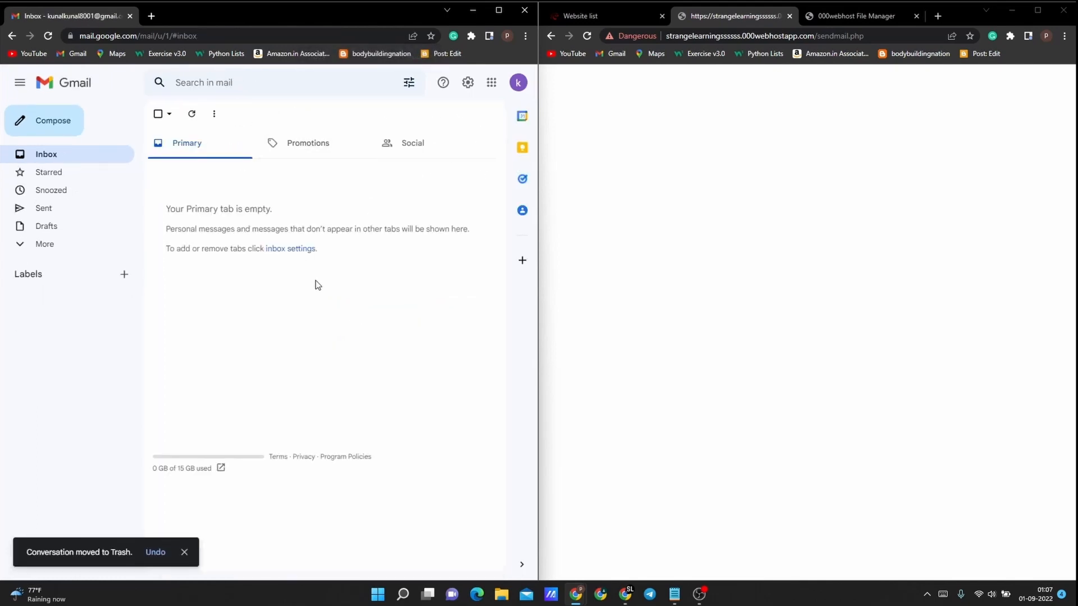
{"action": "left_click", "coordinate": [856, 16]}
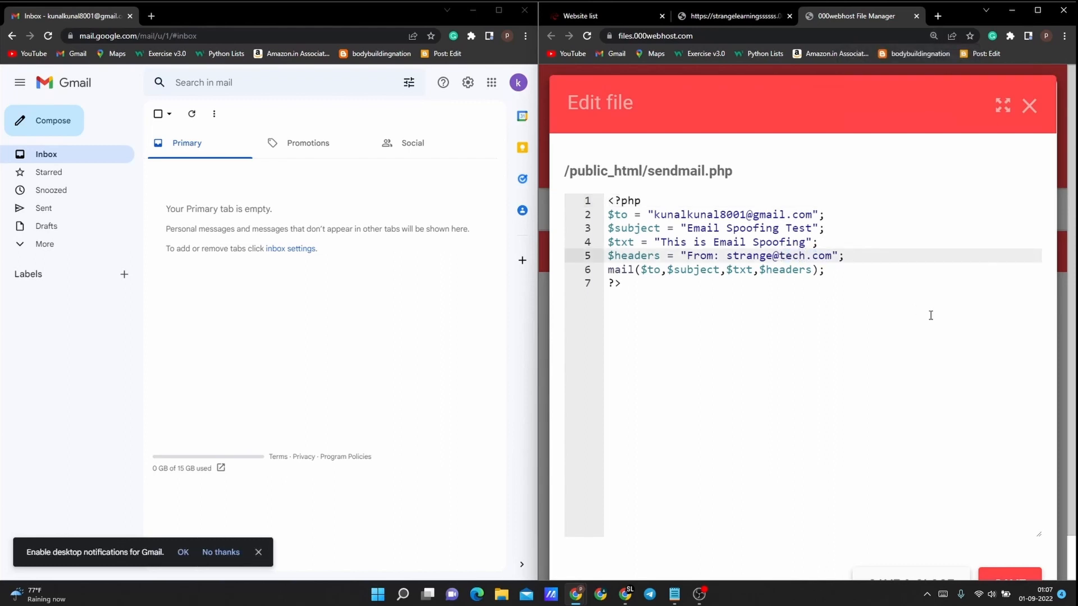
{"action": "left_click", "coordinate": [1028, 106]}
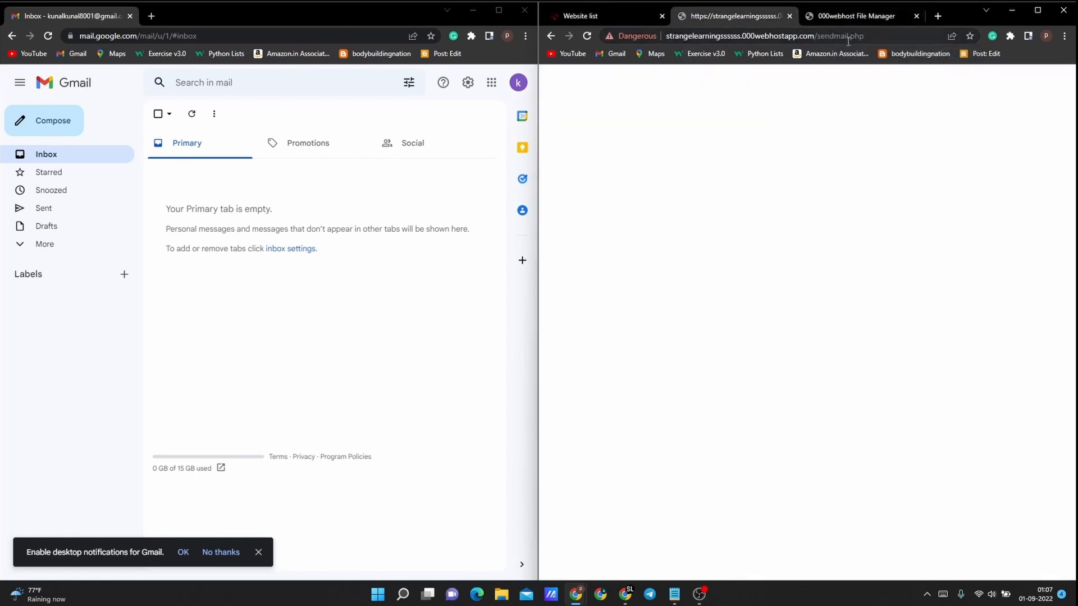
{"action": "left_click", "coordinate": [855, 15]}
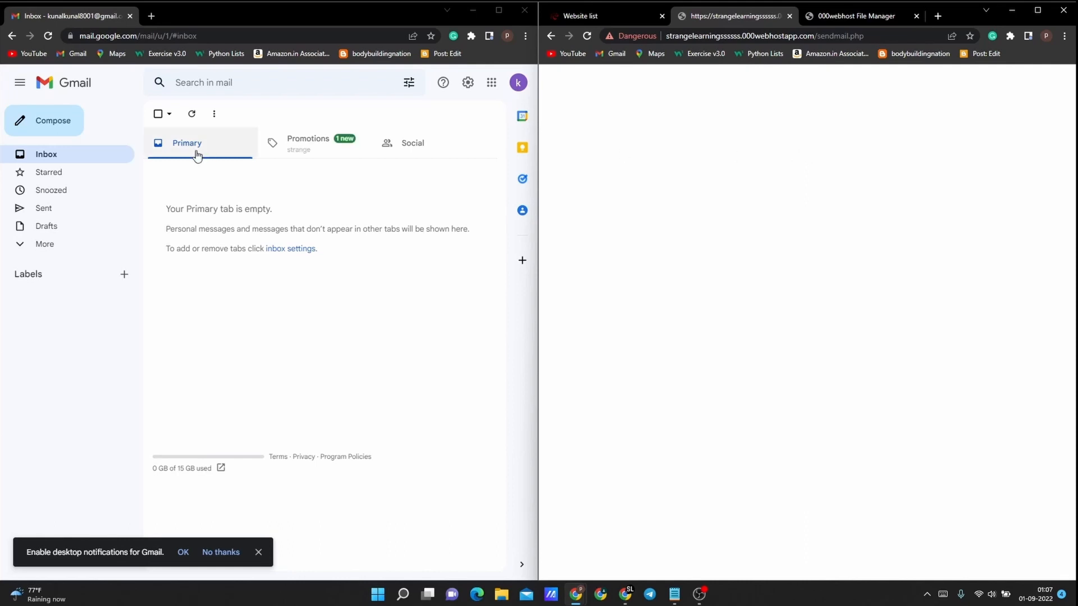
{"action": "left_click", "coordinate": [309, 142]}
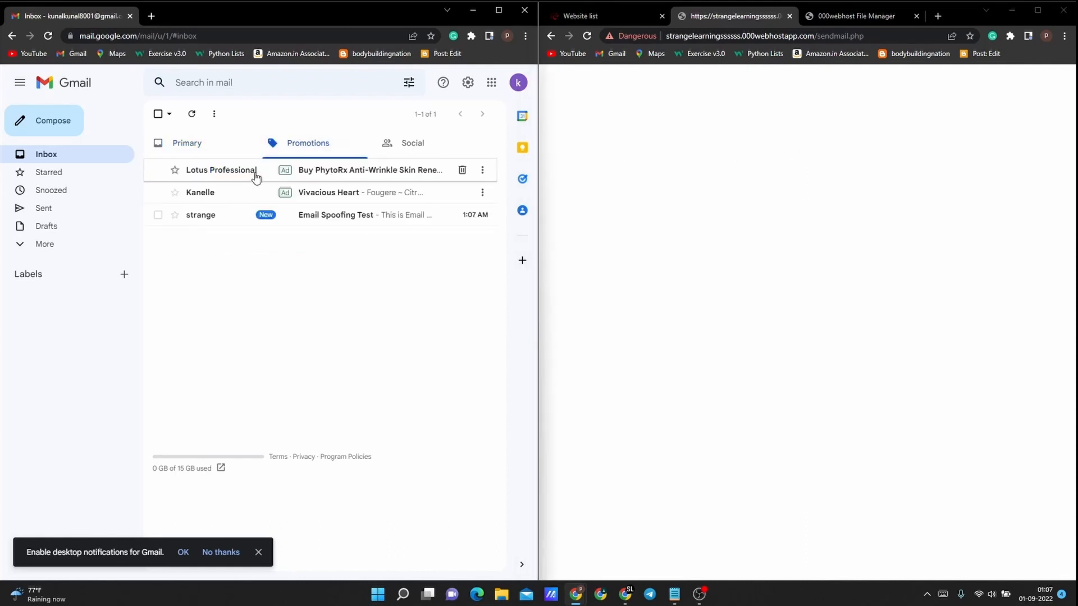
{"action": "mouse_move", "coordinate": [247, 219]}
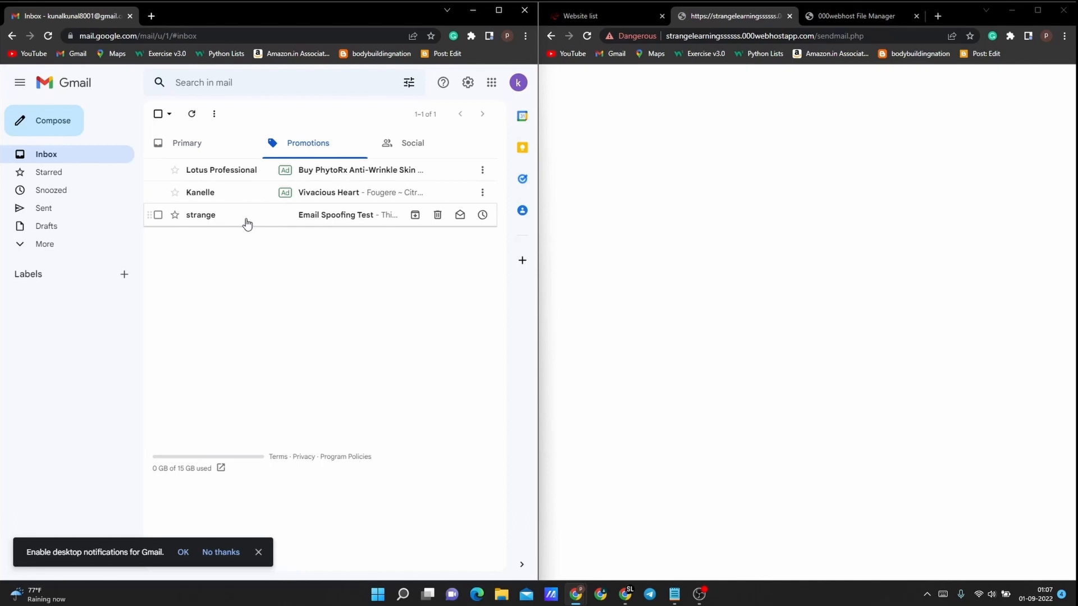
{"action": "left_click", "coordinate": [336, 214]}
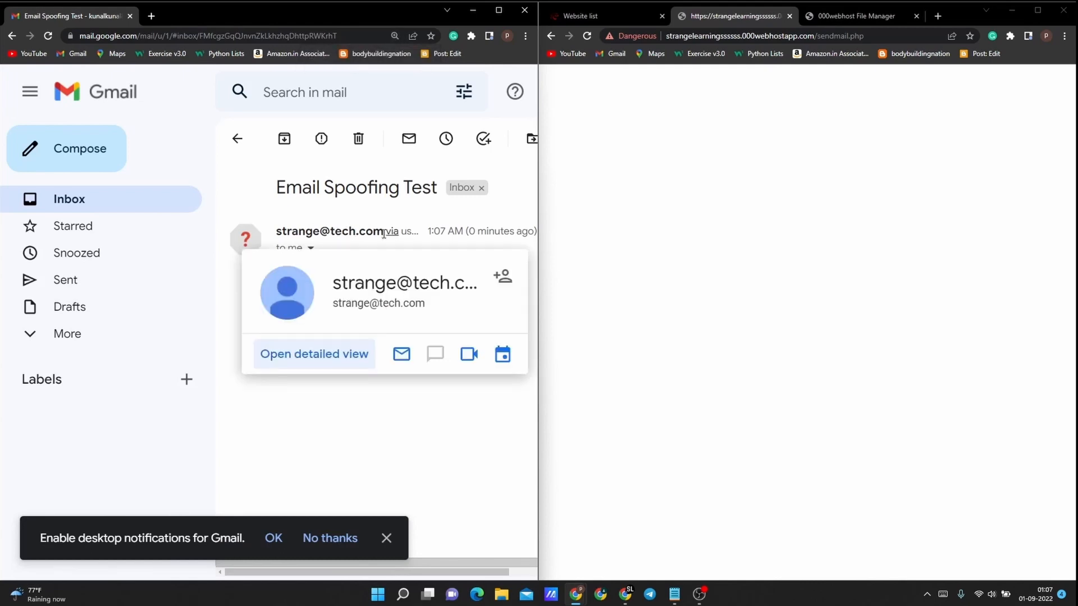
{"action": "mouse_move", "coordinate": [291, 452]}
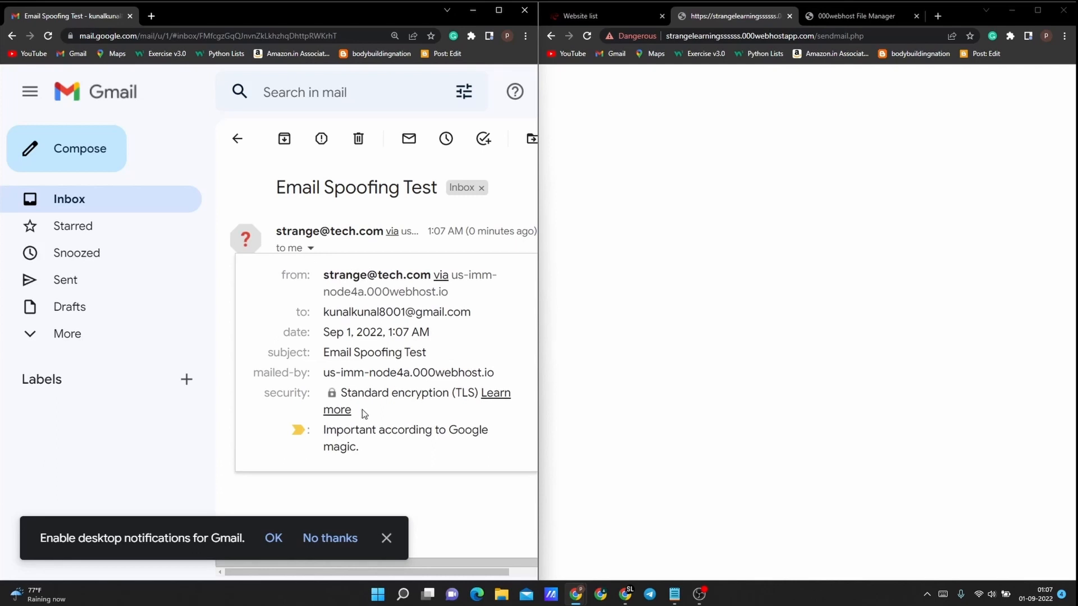
{"action": "double_click", "coordinate": [359, 372]}
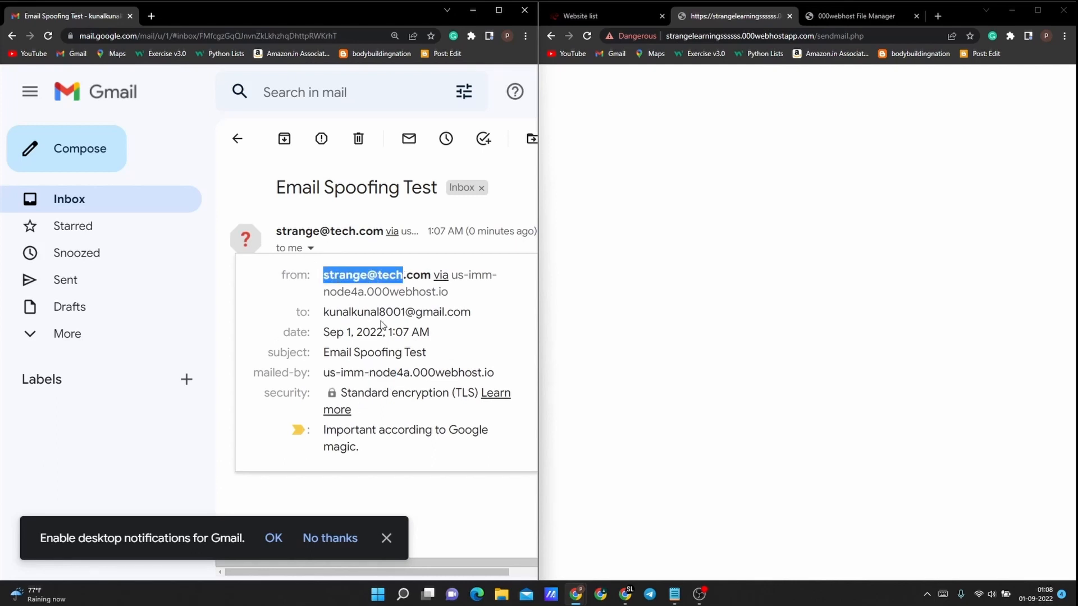
{"action": "left_click", "coordinate": [296, 247]}
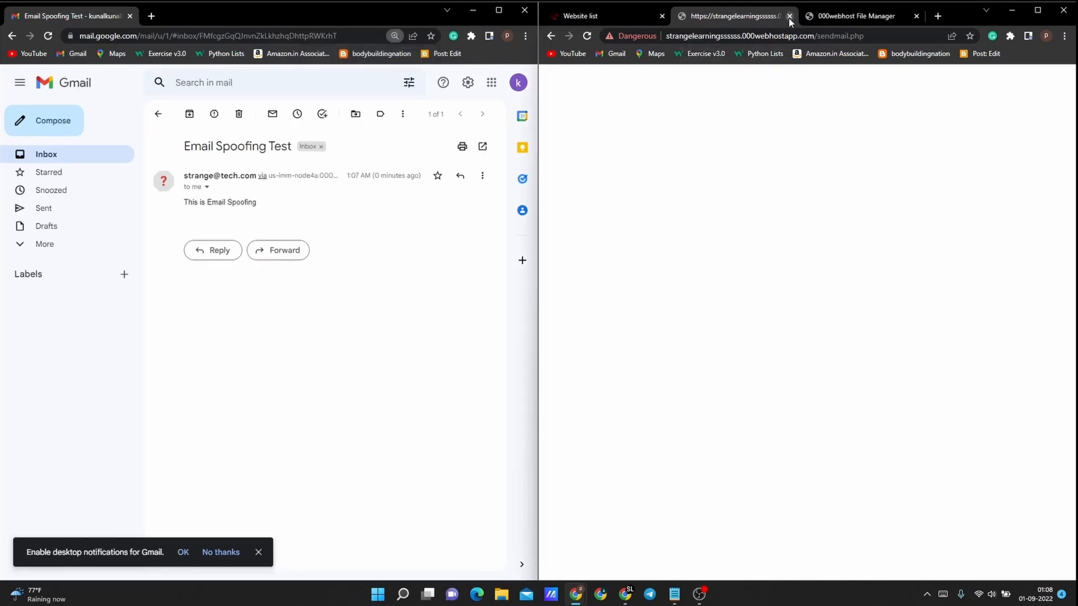
Step: Close the sendmail.php and File Manager tabs, then open a blank new tab
{"action": "left_click", "coordinate": [788, 15]}
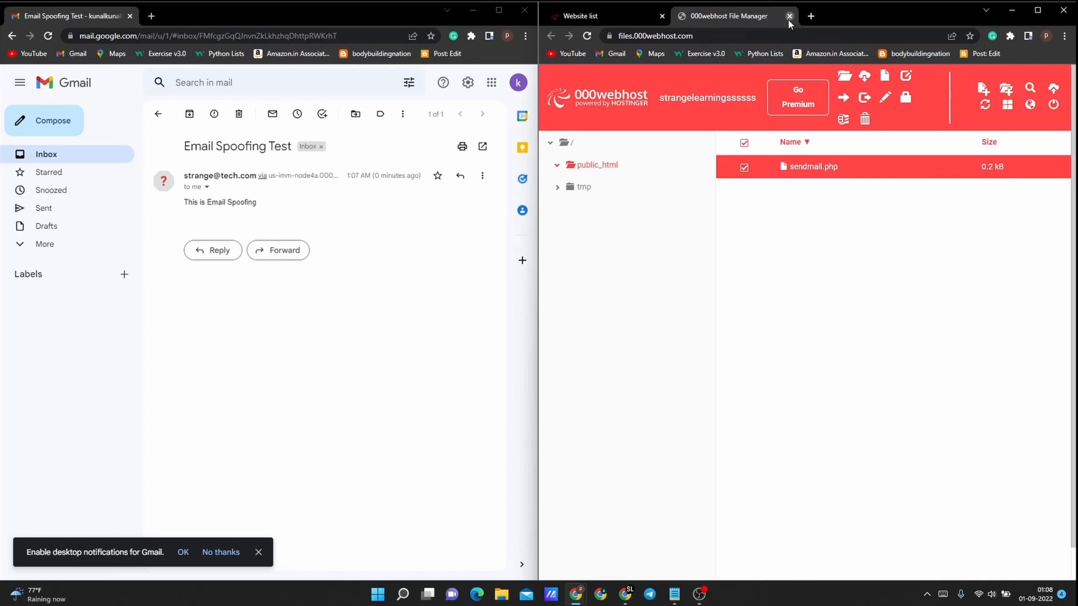
{"action": "left_click", "coordinate": [789, 16]}
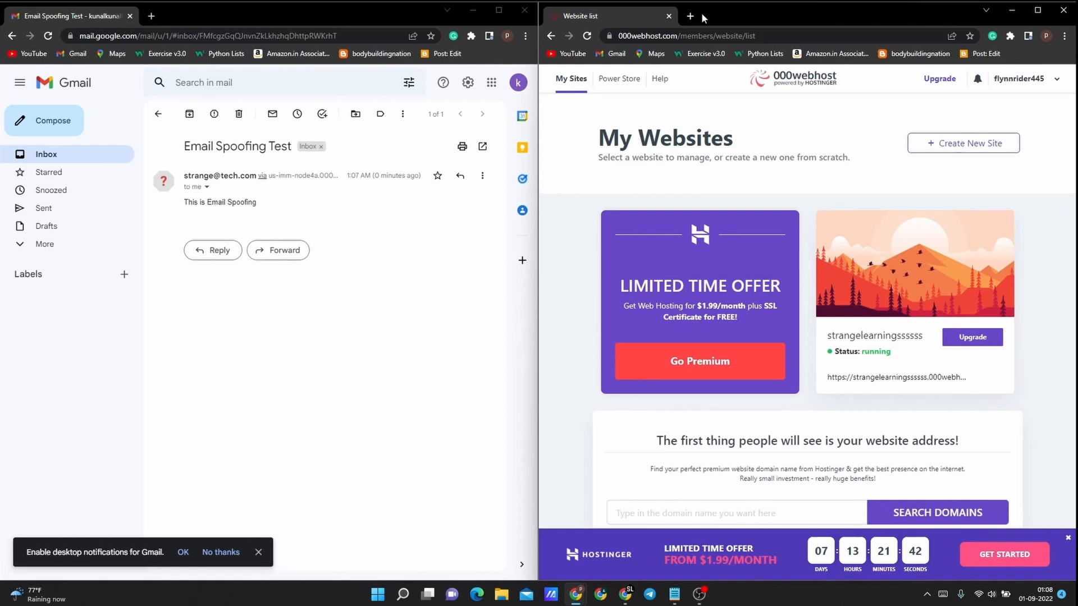
{"action": "mouse_move", "coordinate": [691, 15]}
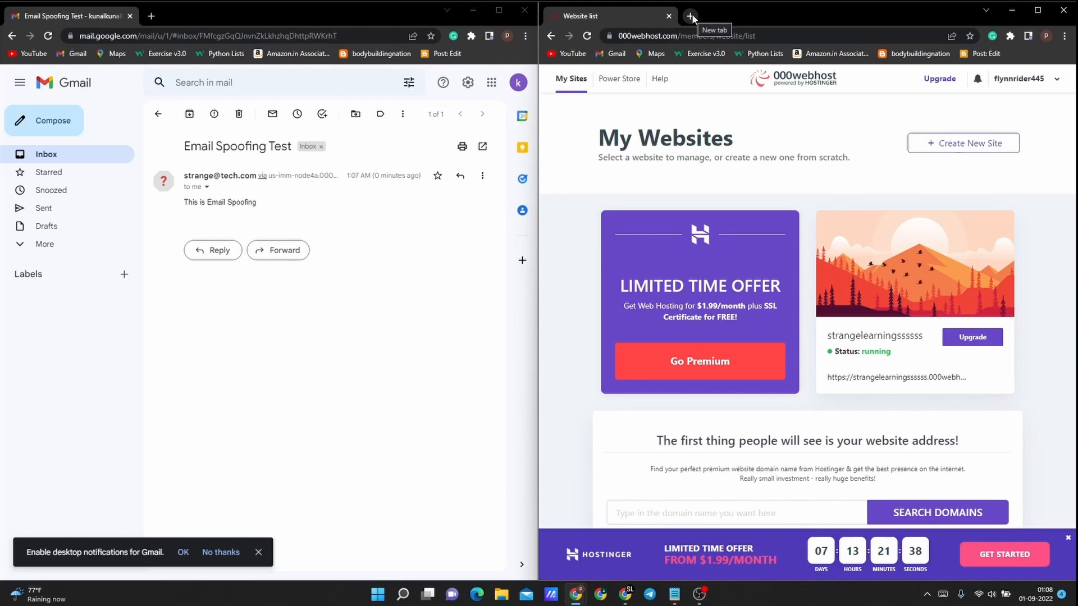
{"action": "left_click", "coordinate": [691, 16]}
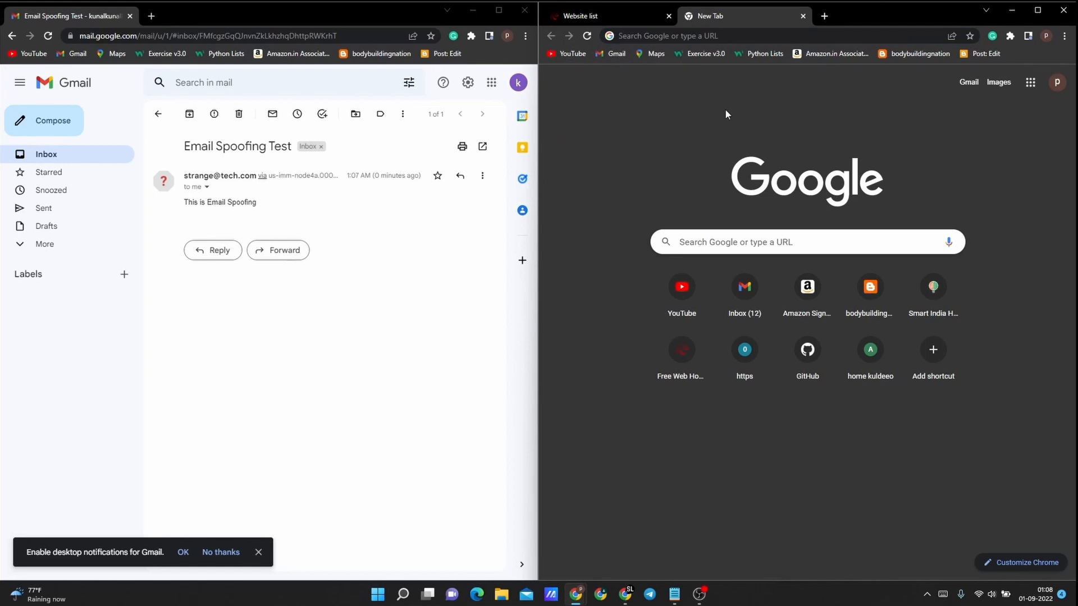
{"action": "mouse_move", "coordinate": [716, 119]}
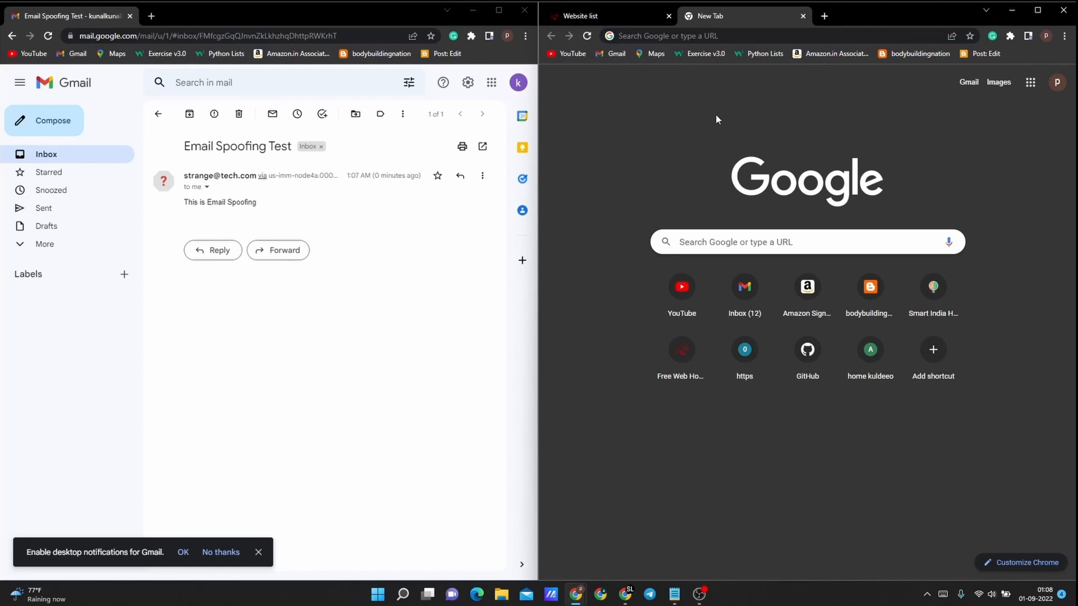
{"action": "mouse_move", "coordinate": [707, 123]}
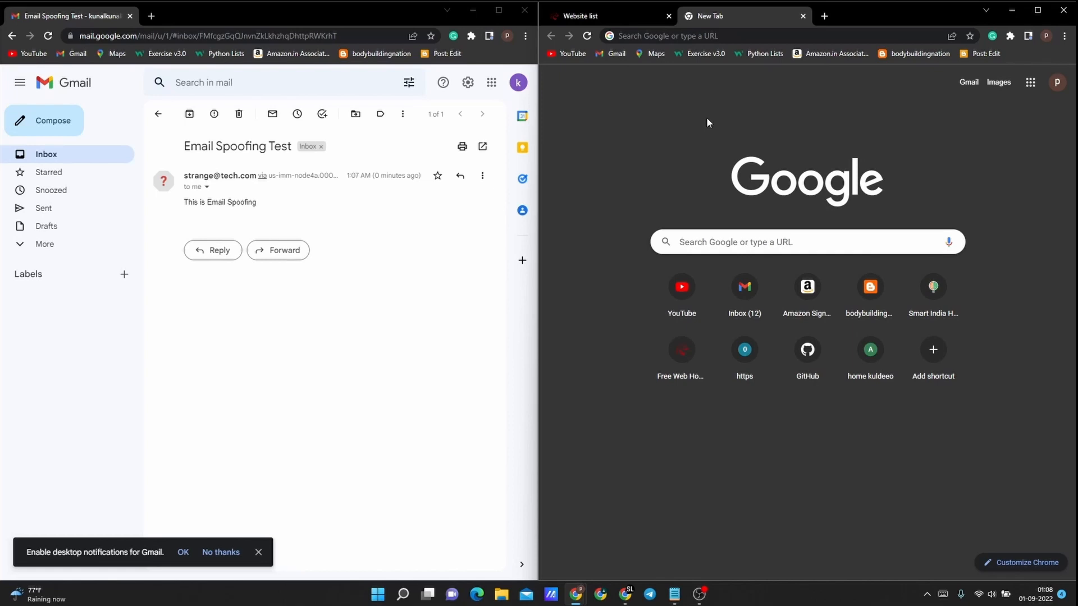